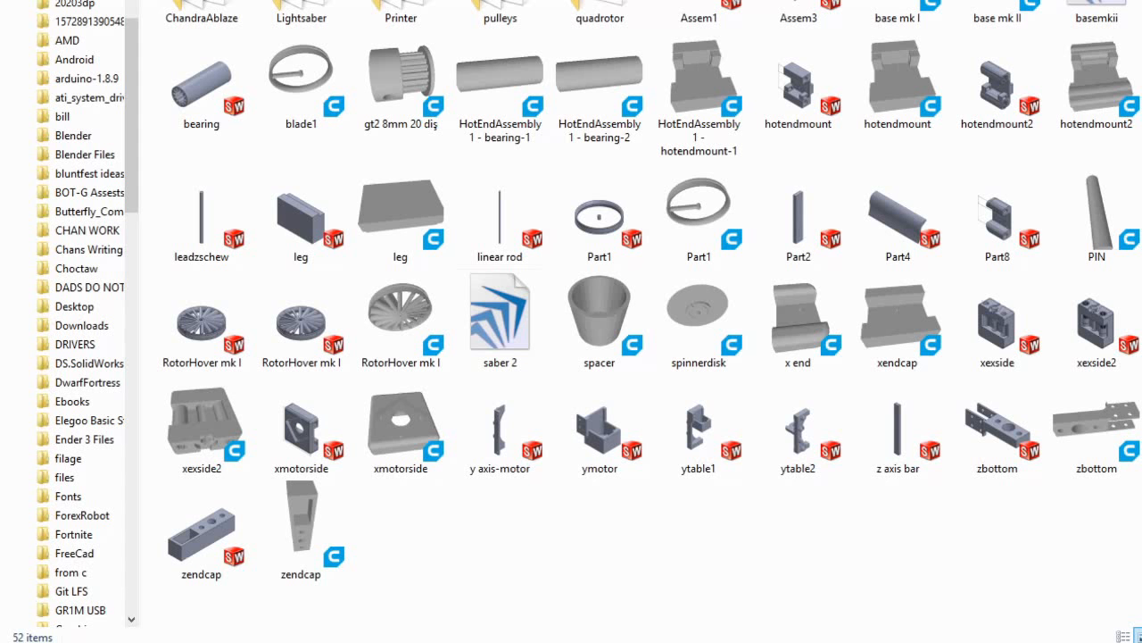
# Step: Open the pulleys folder and compare its files in Large icons and Details views
pyautogui.click(492, 214)
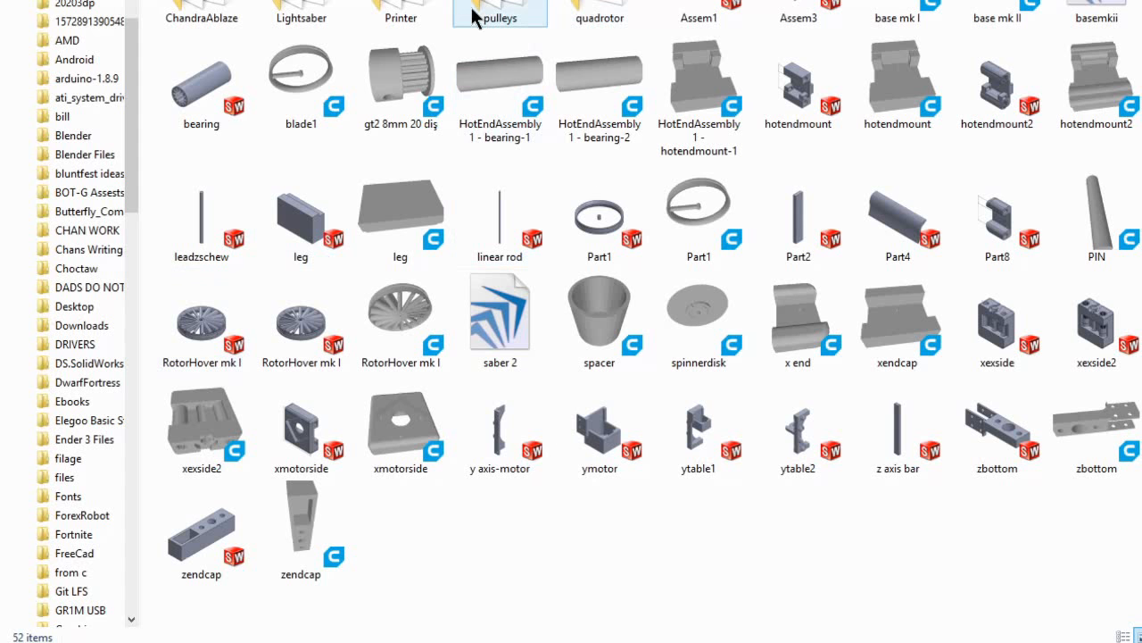
pyautogui.doubleClick(503, 9)
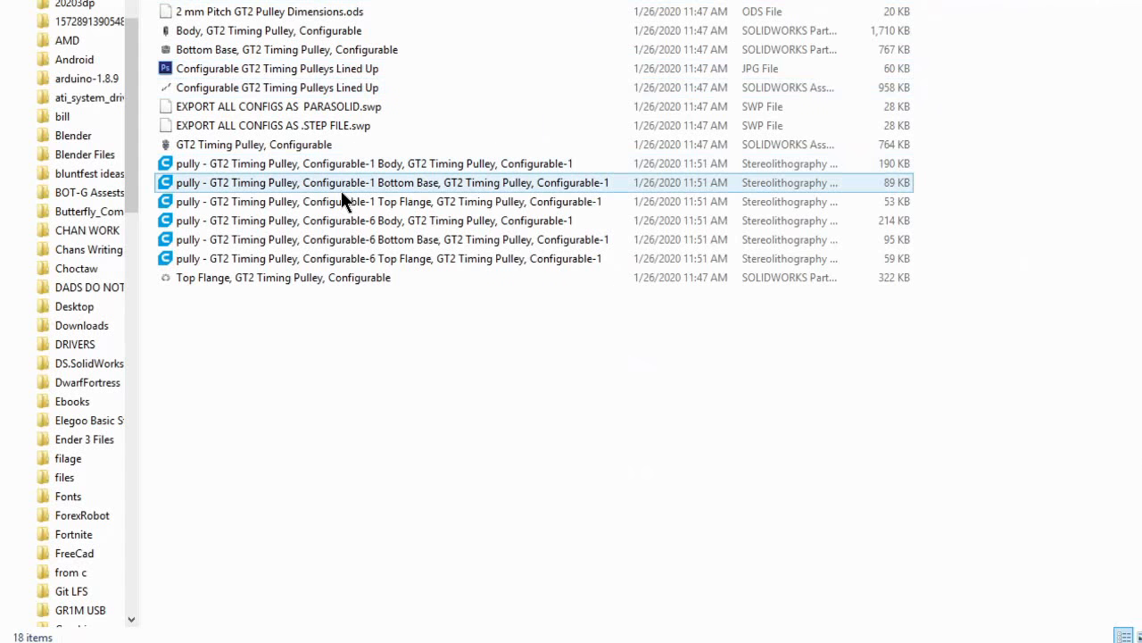
pyautogui.click(1139, 636)
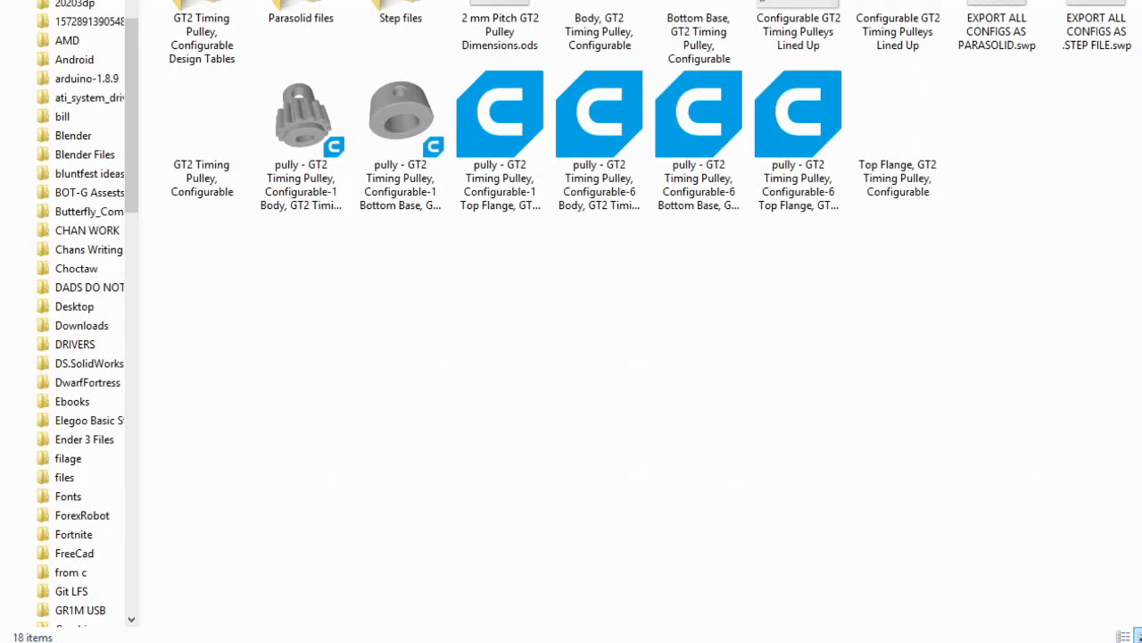
pyautogui.click(1124, 635)
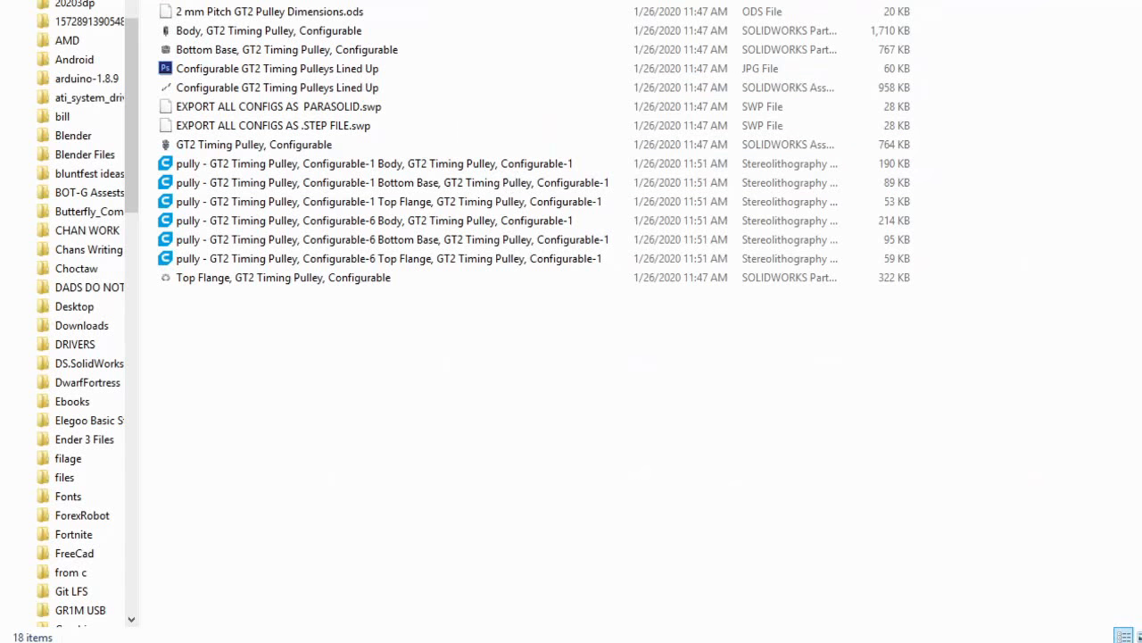
# Step: Browse onward to the Steam punk Hand and saber models folder, viewed as large thumbnails
pyautogui.click(271, 125)
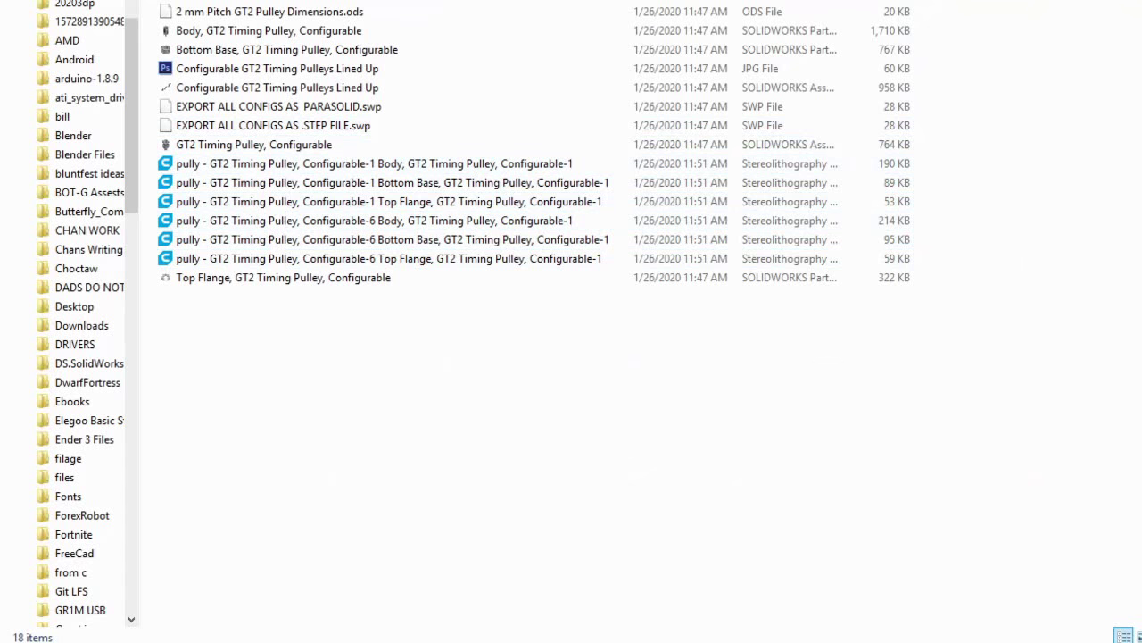
pyautogui.click(1139, 635)
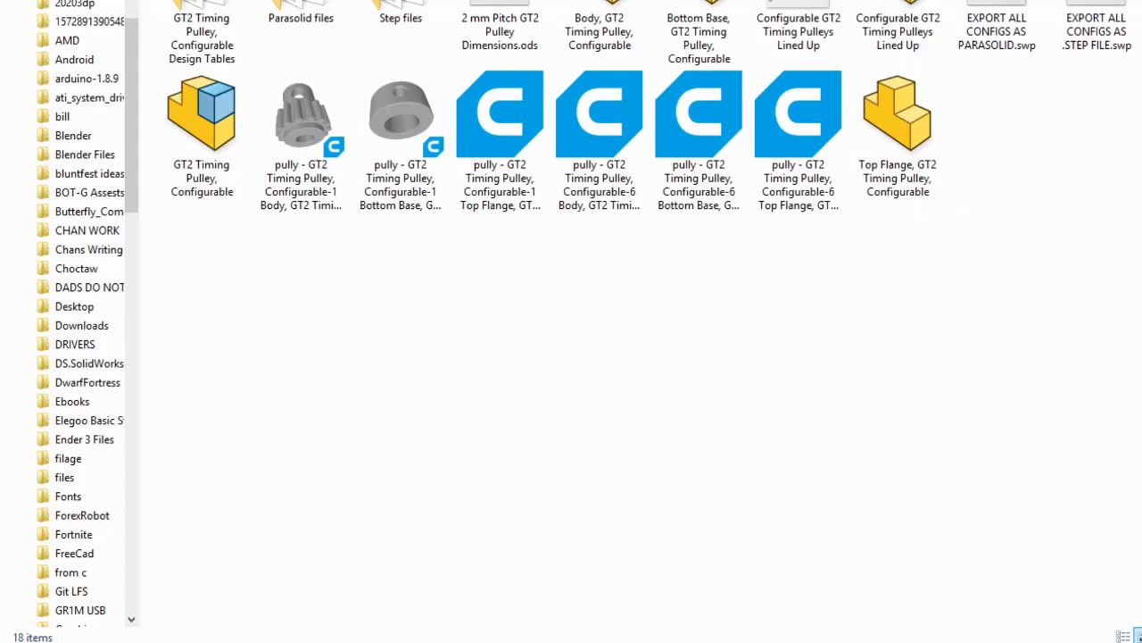
pyautogui.moveTo(737, 501)
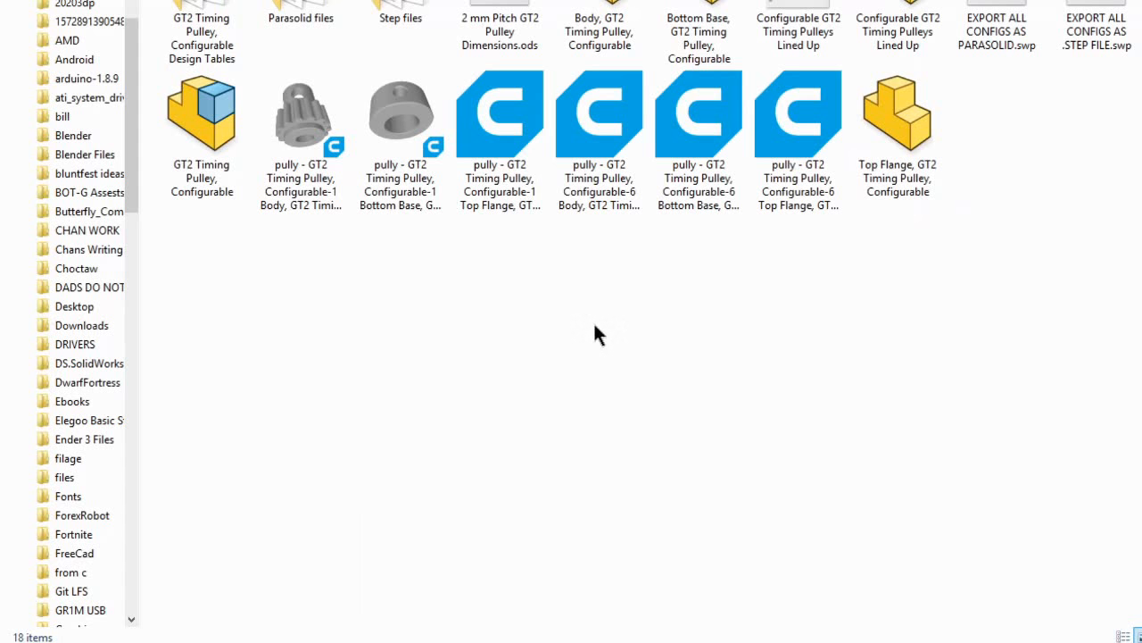
pyautogui.click(299, 116)
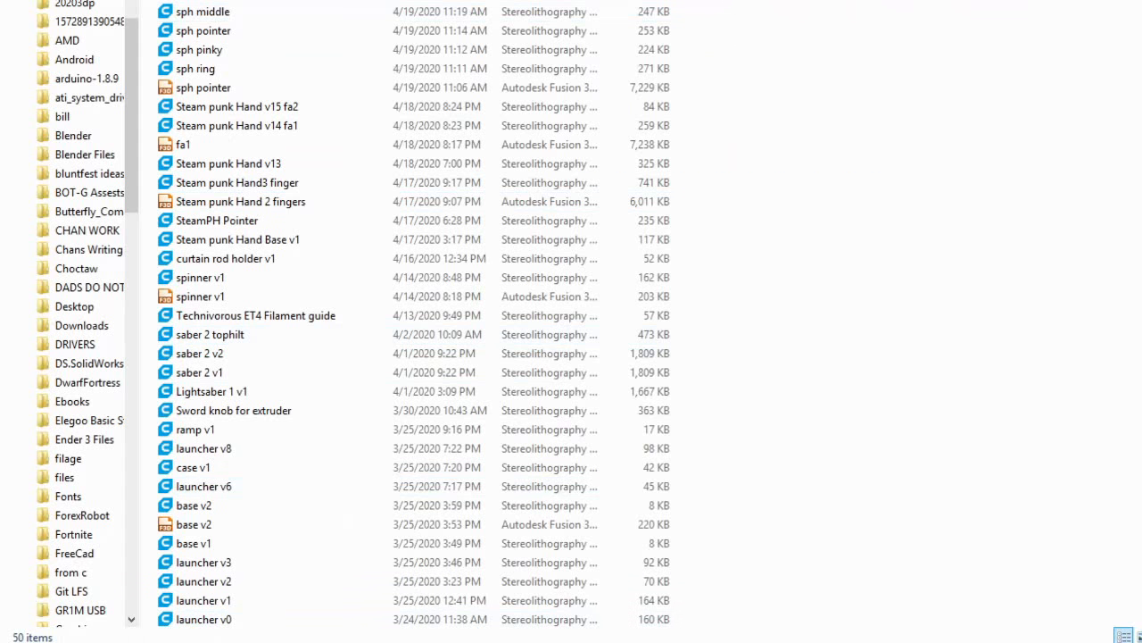
# Step: Show the steam punk models as large thumbnails and scroll through the STL files
pyautogui.click(1137, 634)
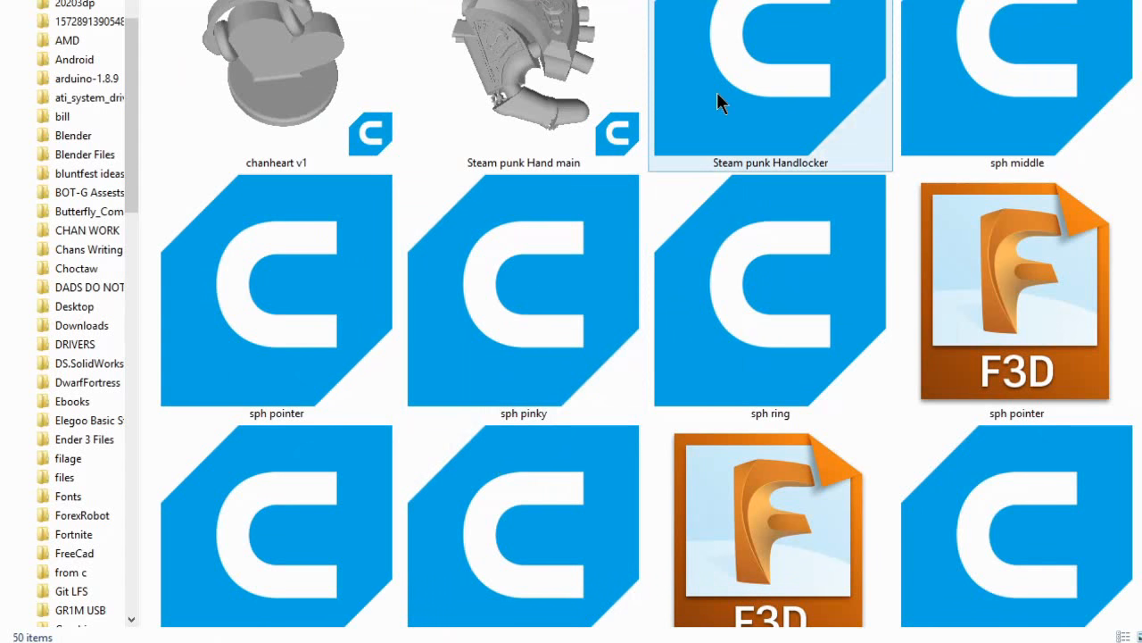
pyautogui.scroll(-3)
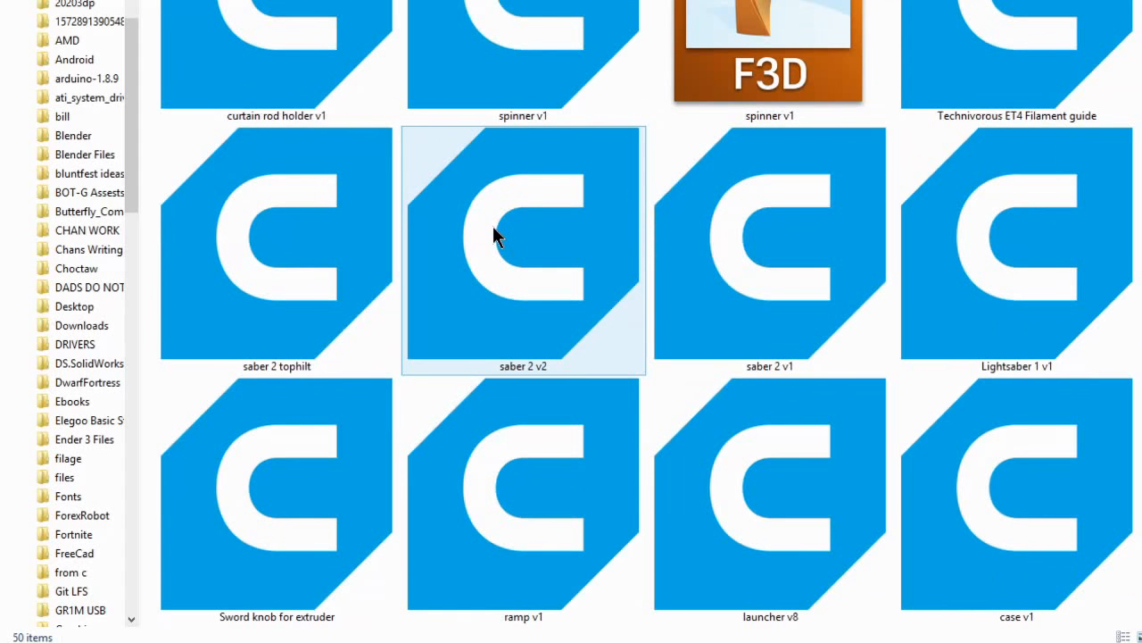
pyautogui.scroll(-3)
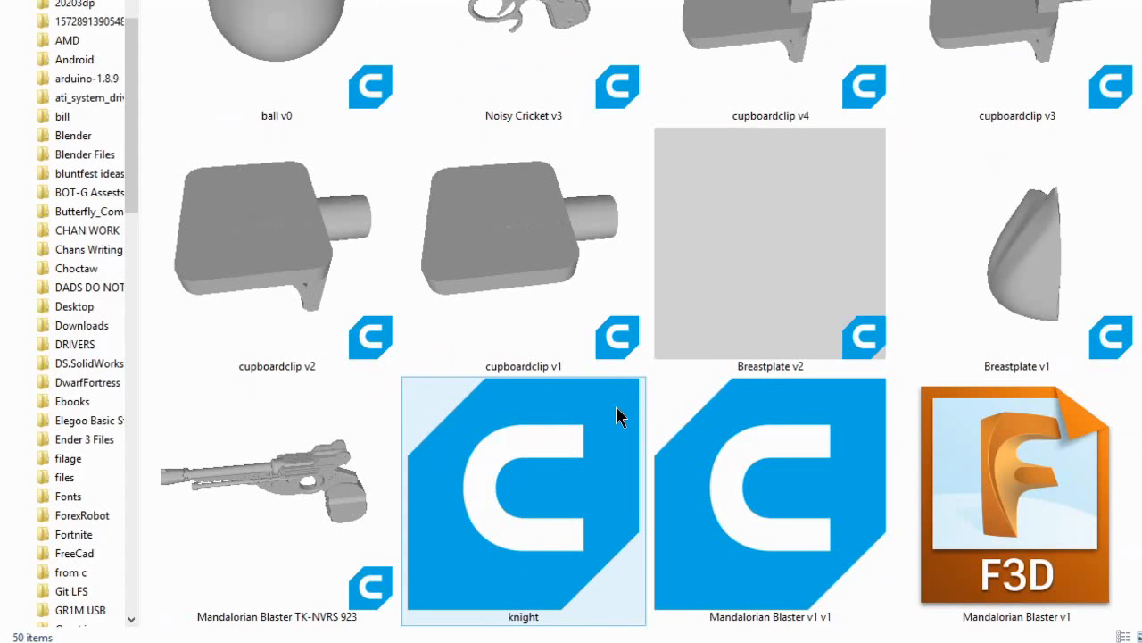
pyautogui.scroll(-3)
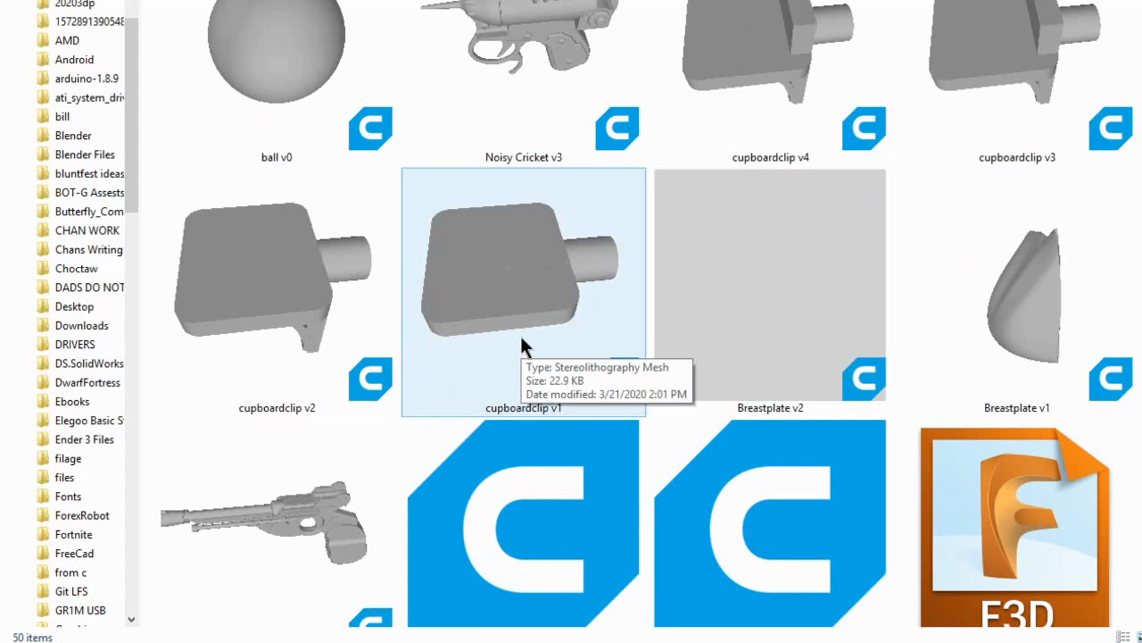
pyautogui.scroll(-3)
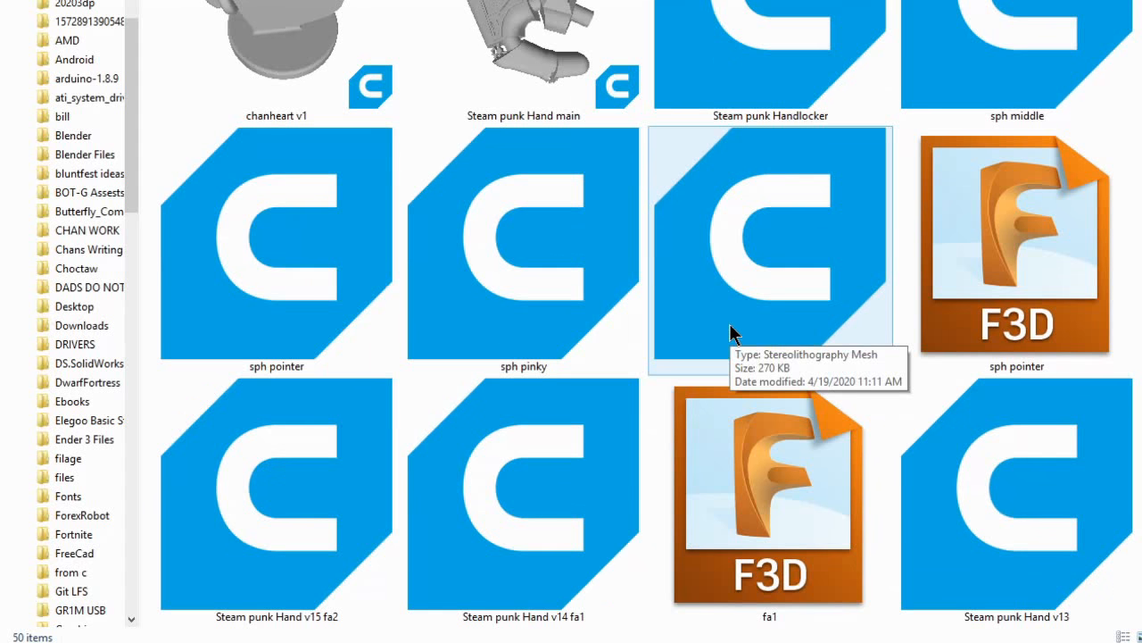
pyautogui.scroll(-3)
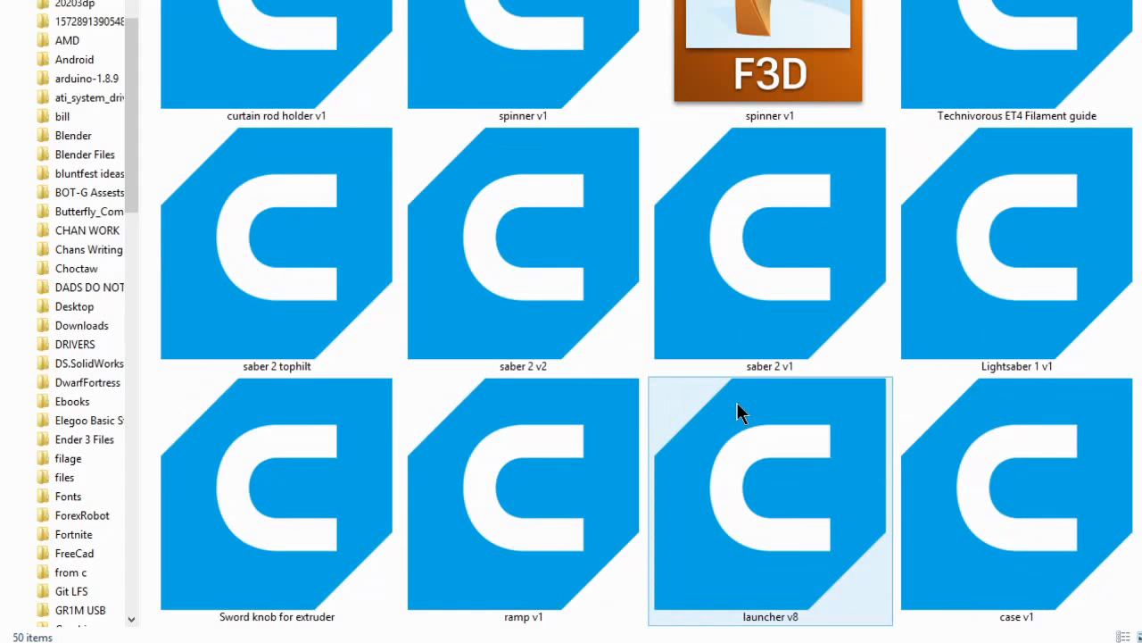
pyautogui.scroll(-3)
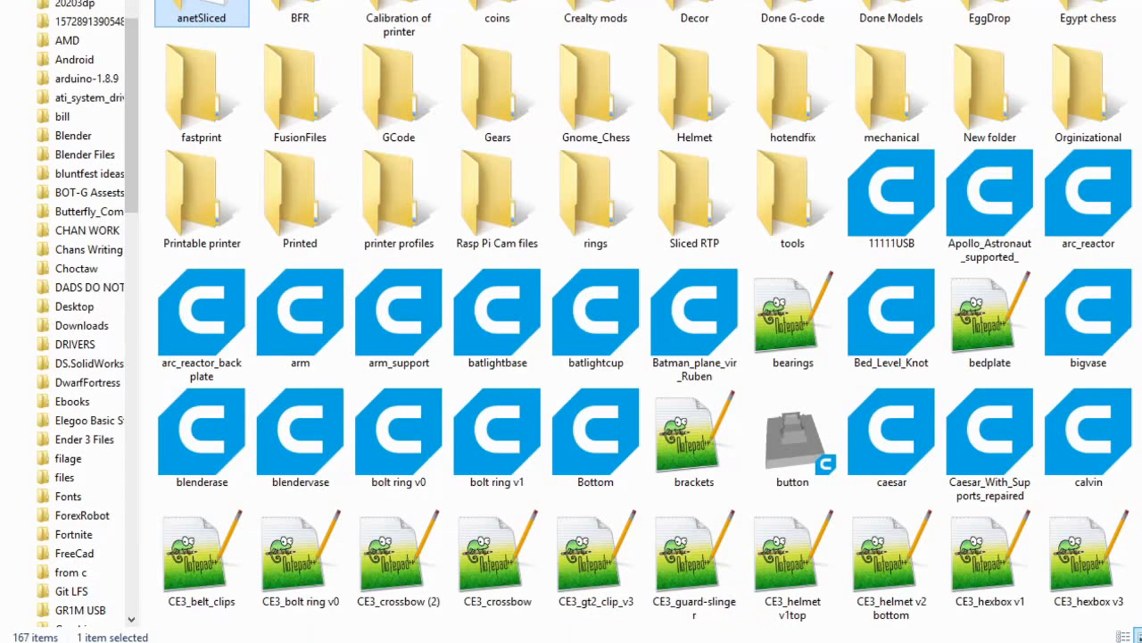
# Step: Select the Bottom model file and scroll so the grey STL previews render
pyautogui.click(596, 434)
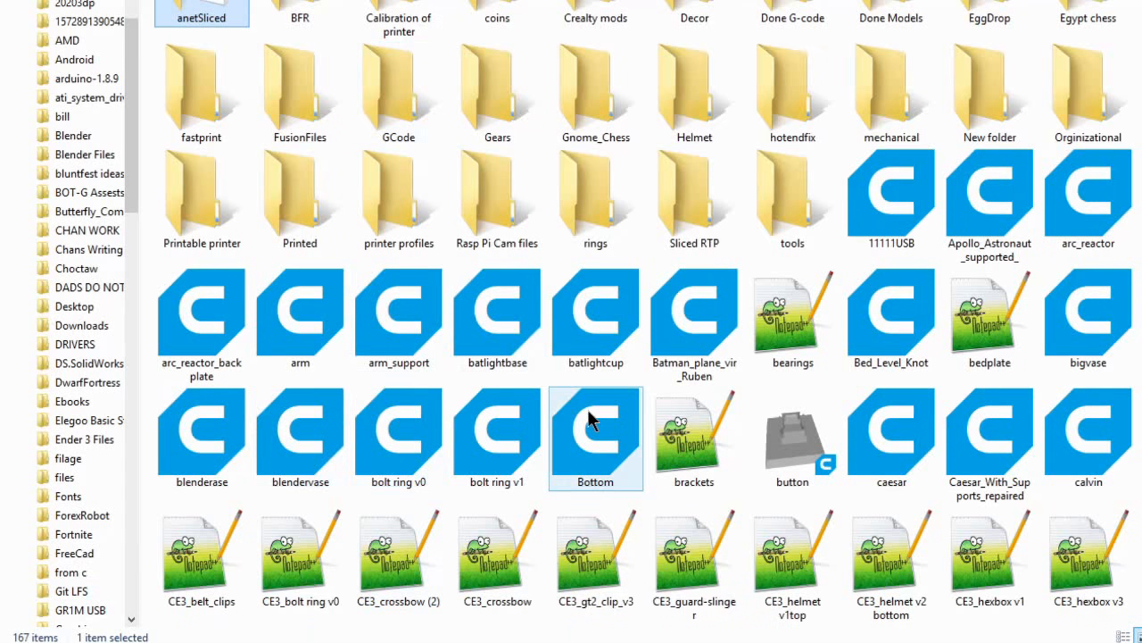
pyautogui.scroll(-3)
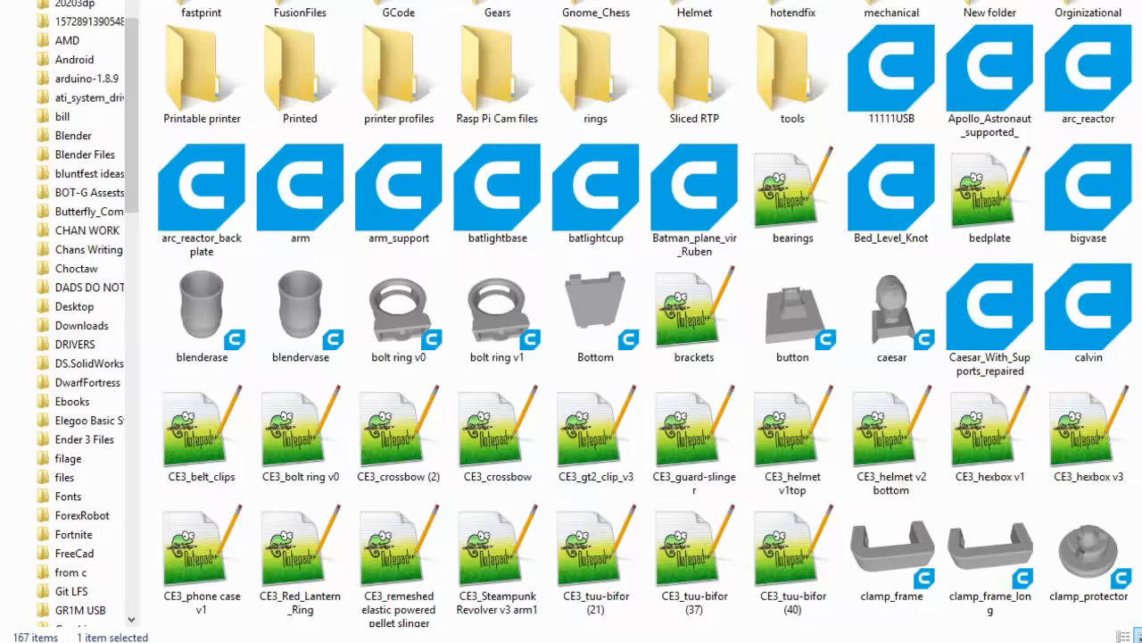
pyautogui.scroll(-3)
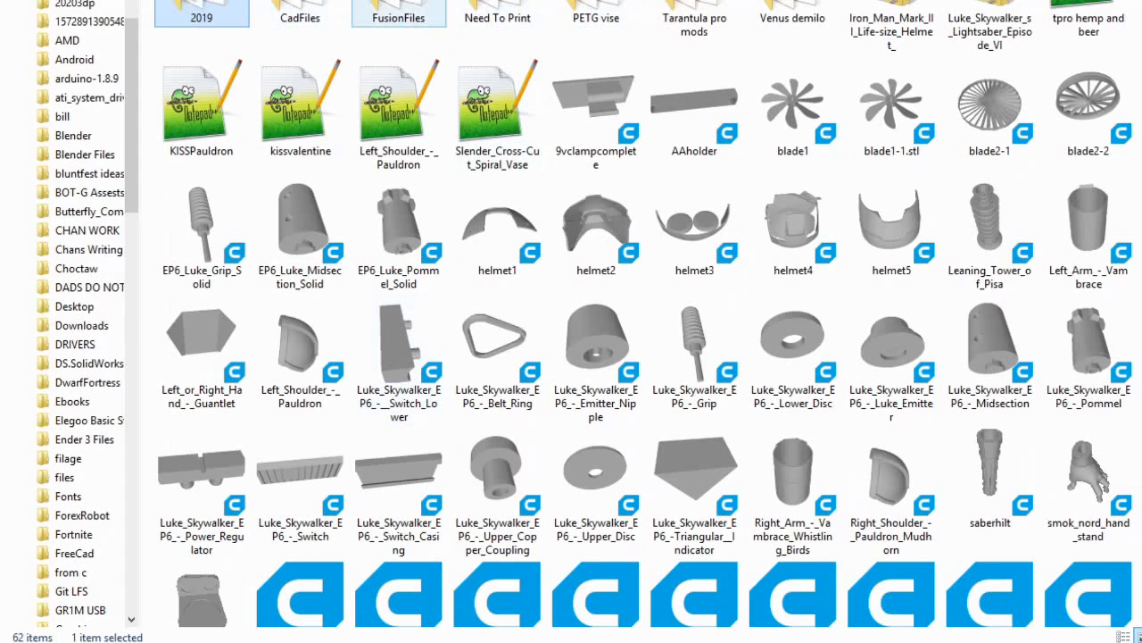
pyautogui.scroll(-3)
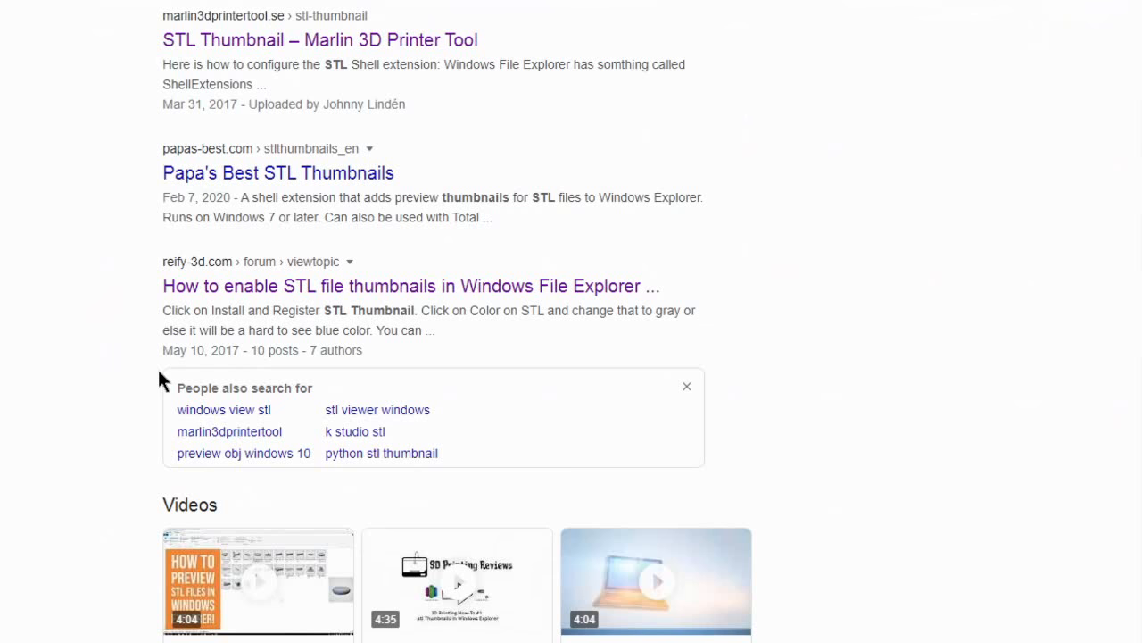
pyautogui.moveTo(224, 14)
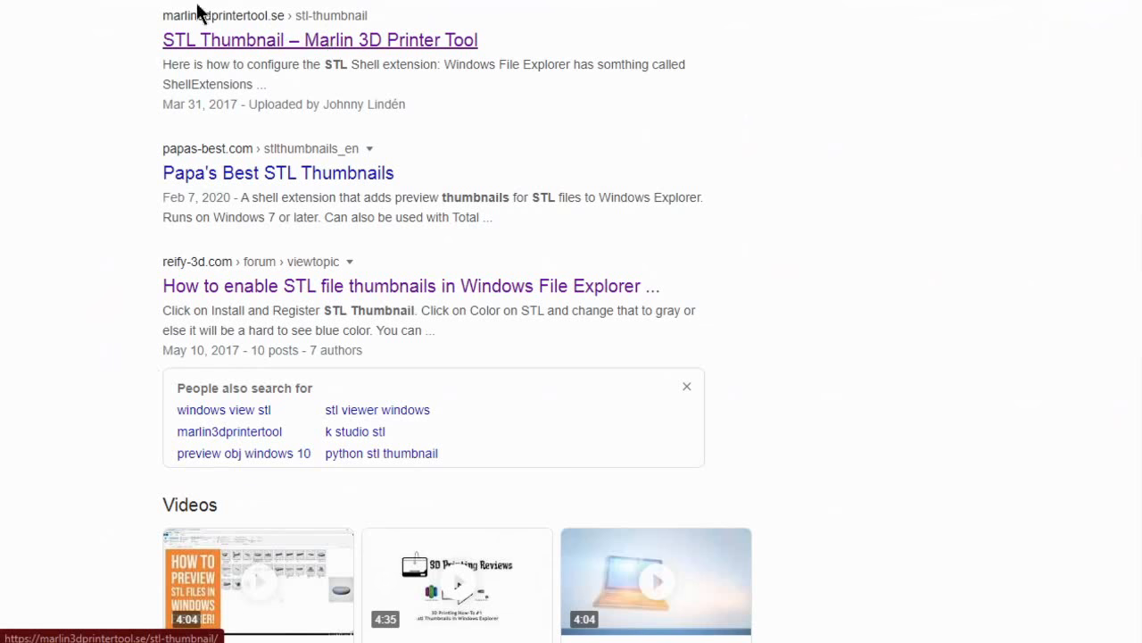
pyautogui.moveTo(264, 205)
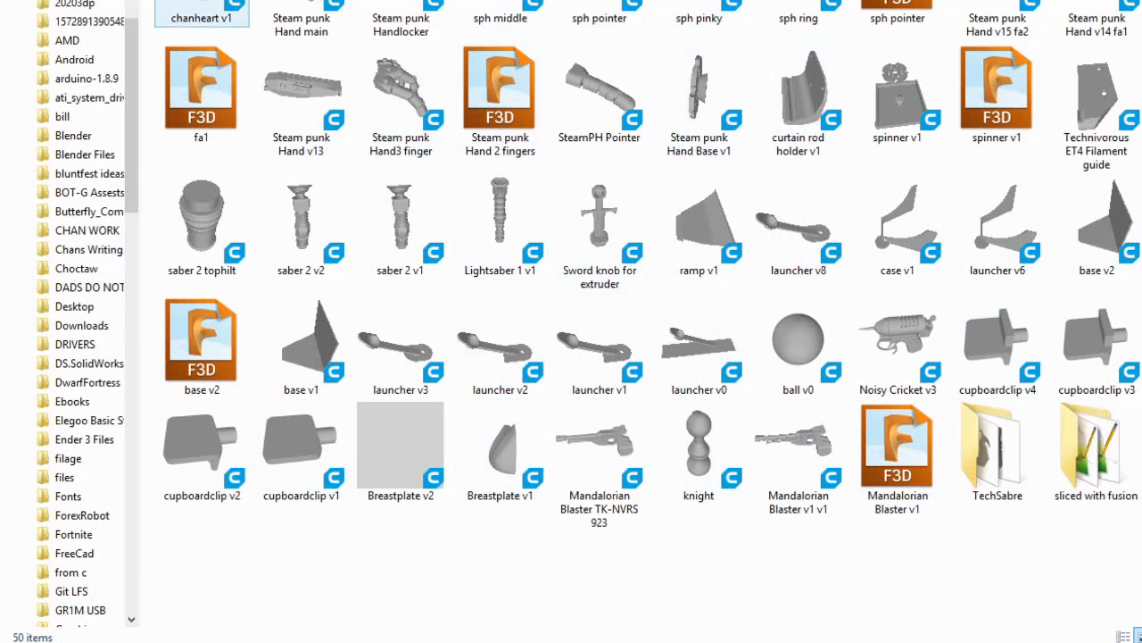
# Step: Back out of the models folders and go to Local Disk (C:) in the folder tree
pyautogui.click(1124, 634)
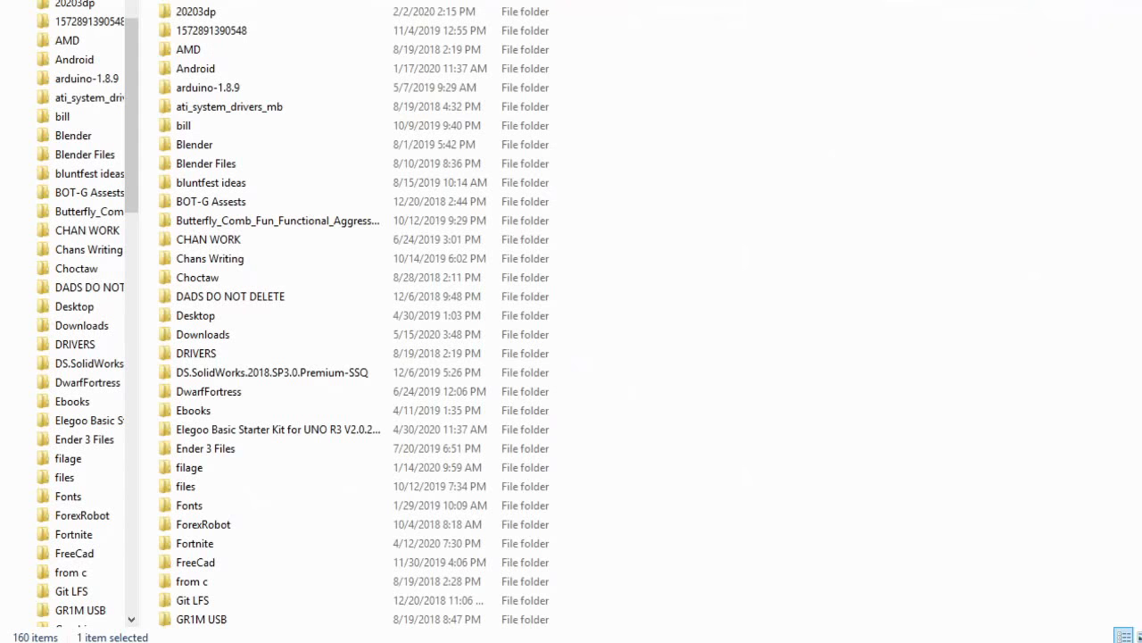
pyautogui.click(210, 182)
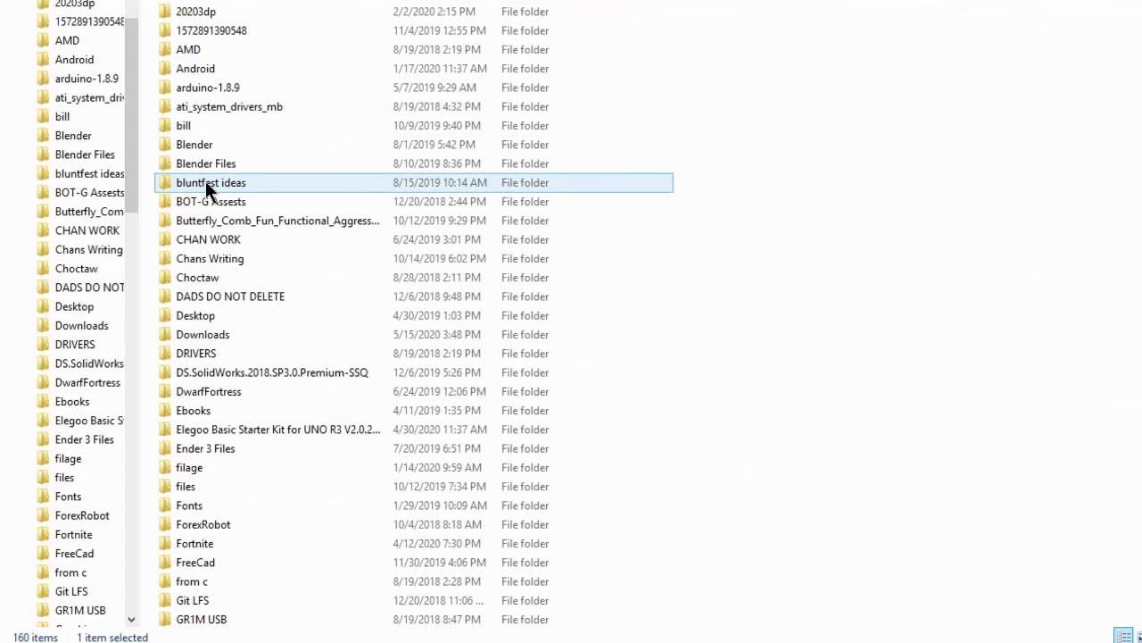
pyautogui.click(207, 239)
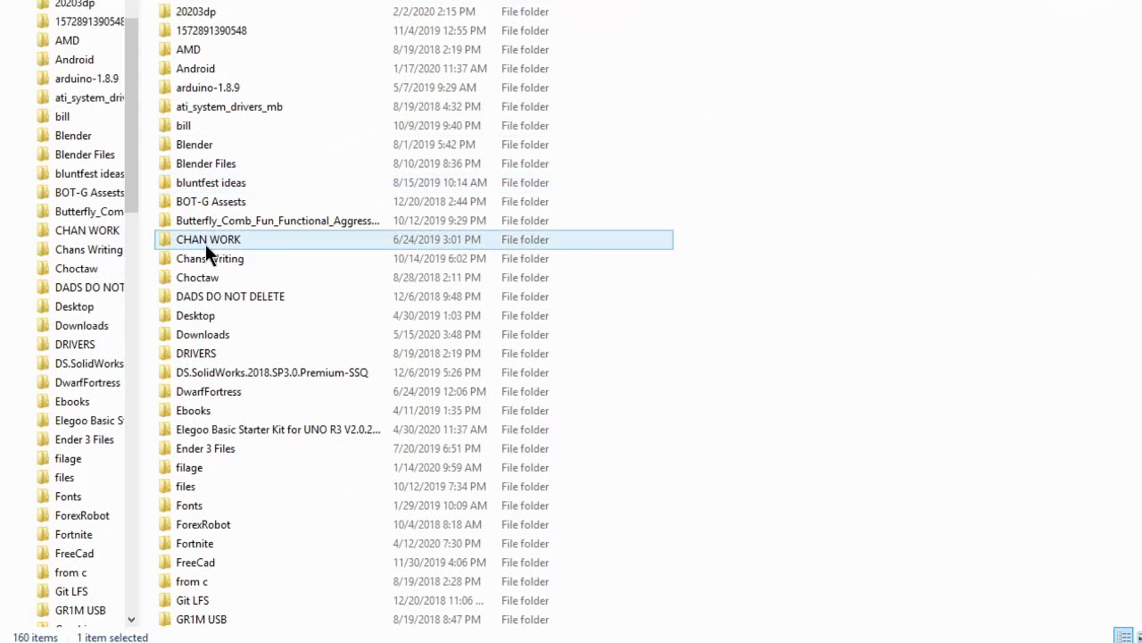
pyautogui.click(207, 87)
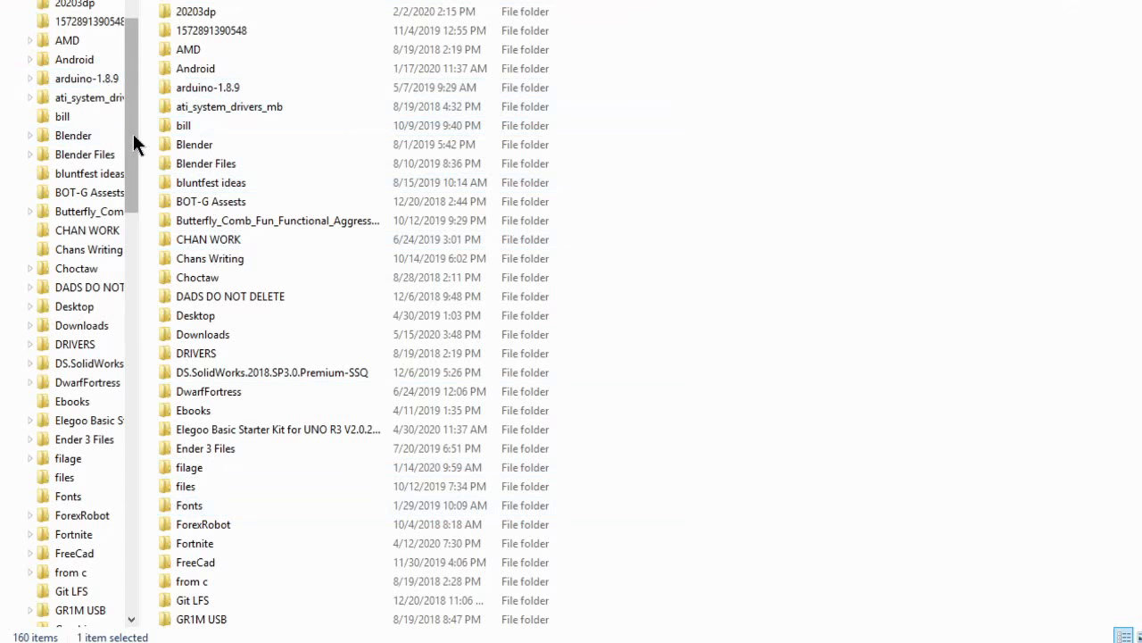
pyautogui.click(79, 218)
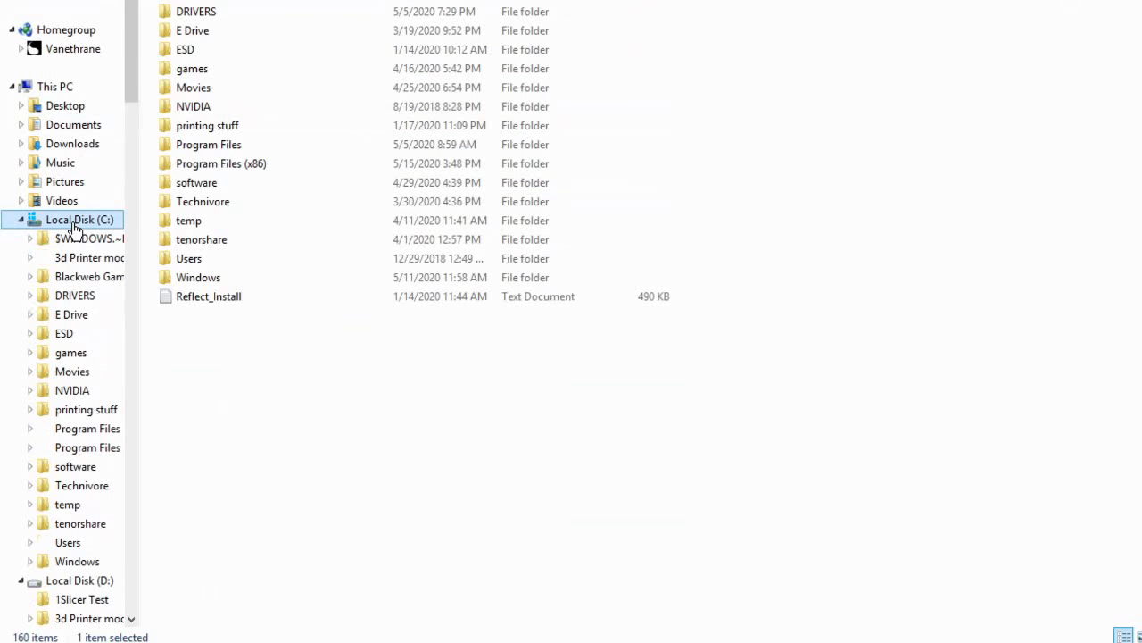
# Step: Open Program Files (x86)\Marlin3DPrinterTool and select Marlin3DprinterToolStlConfiguration
pyautogui.click(222, 164)
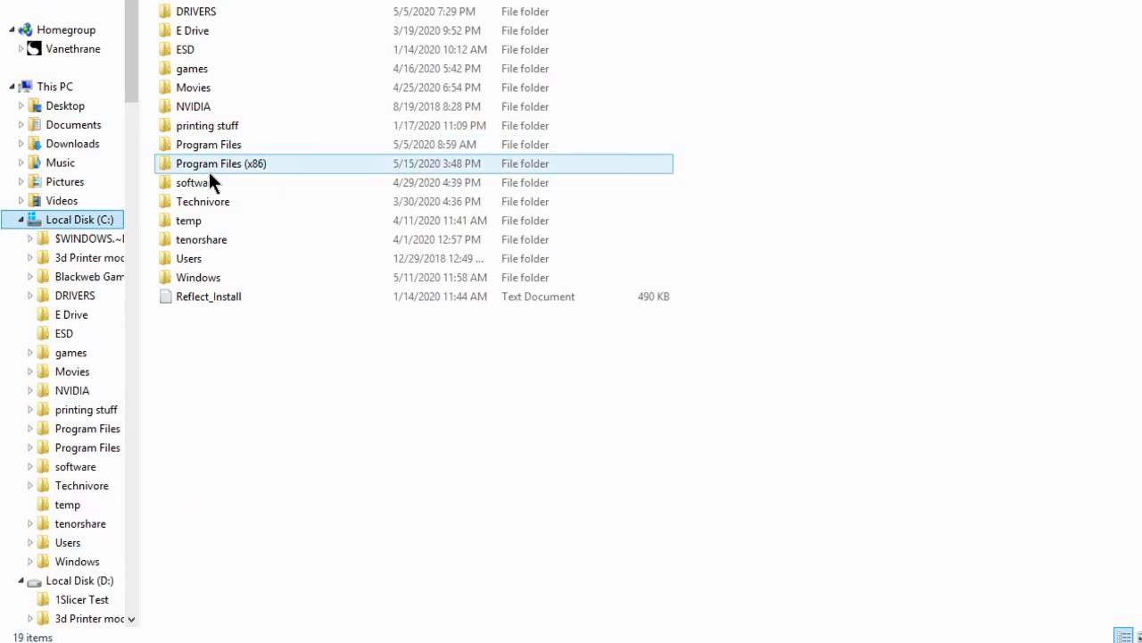
pyautogui.doubleClick(222, 164)
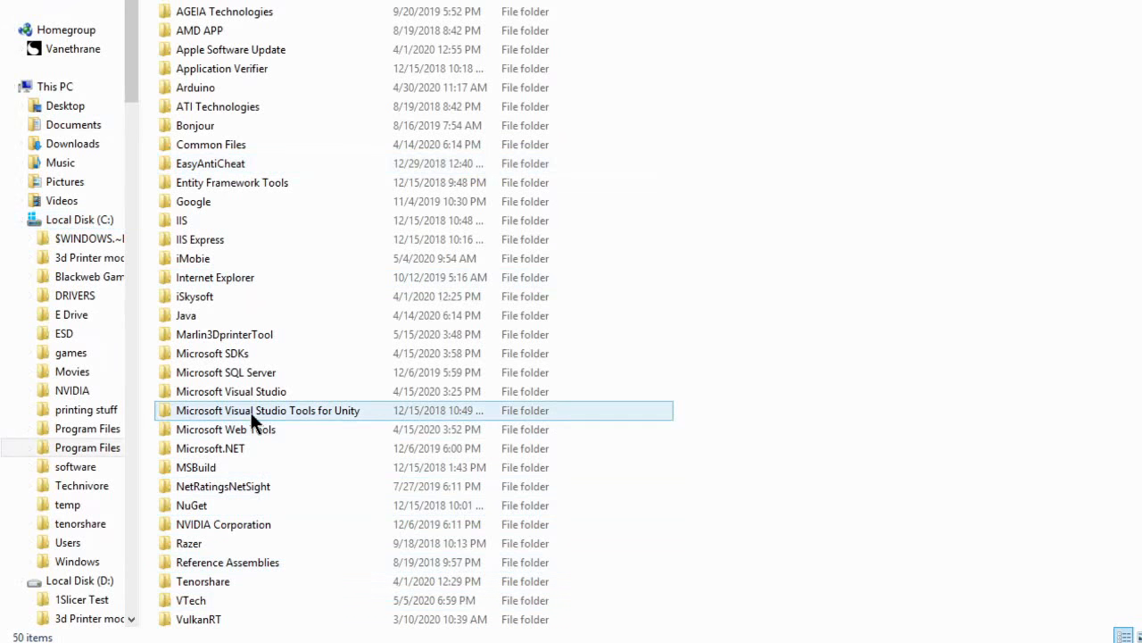
pyautogui.click(225, 334)
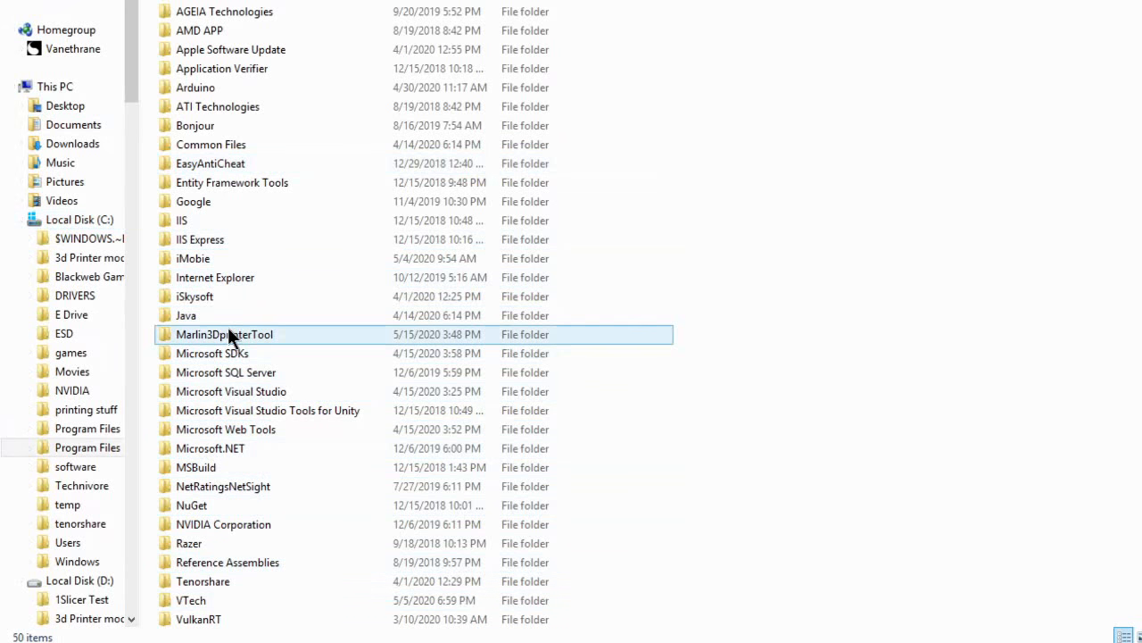
pyautogui.doubleClick(224, 334)
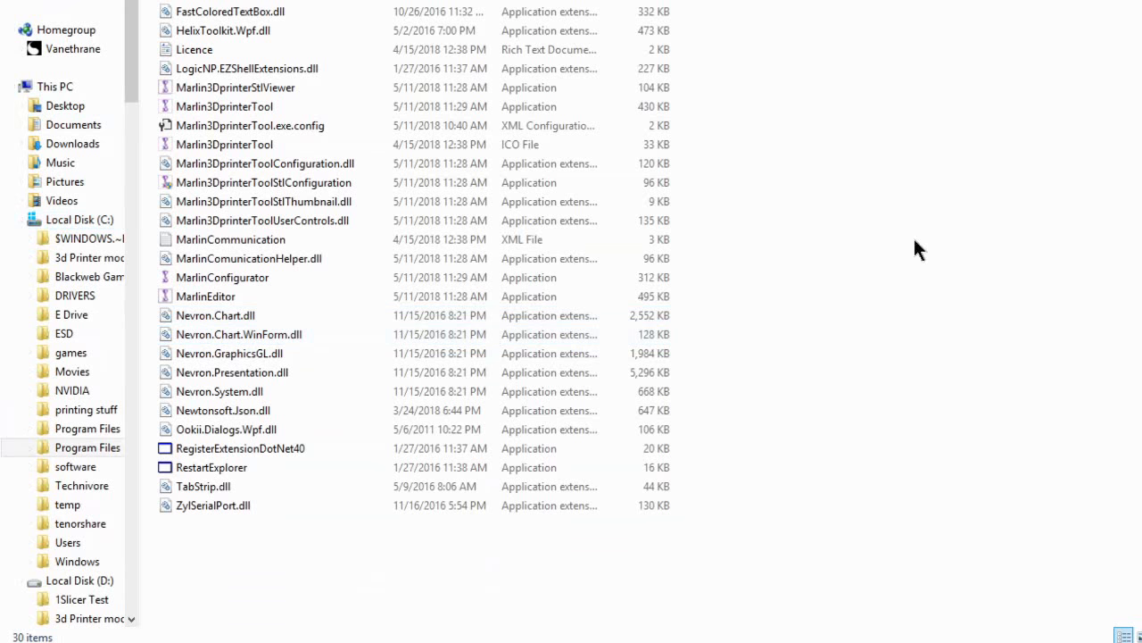
pyautogui.click(264, 182)
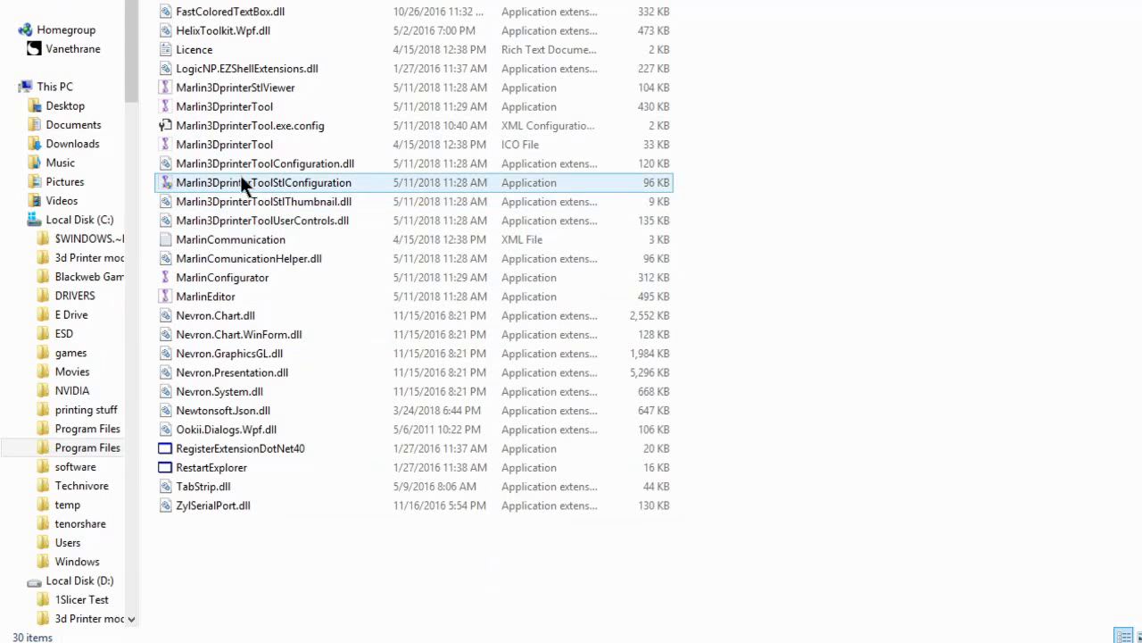
pyautogui.moveTo(279, 195)
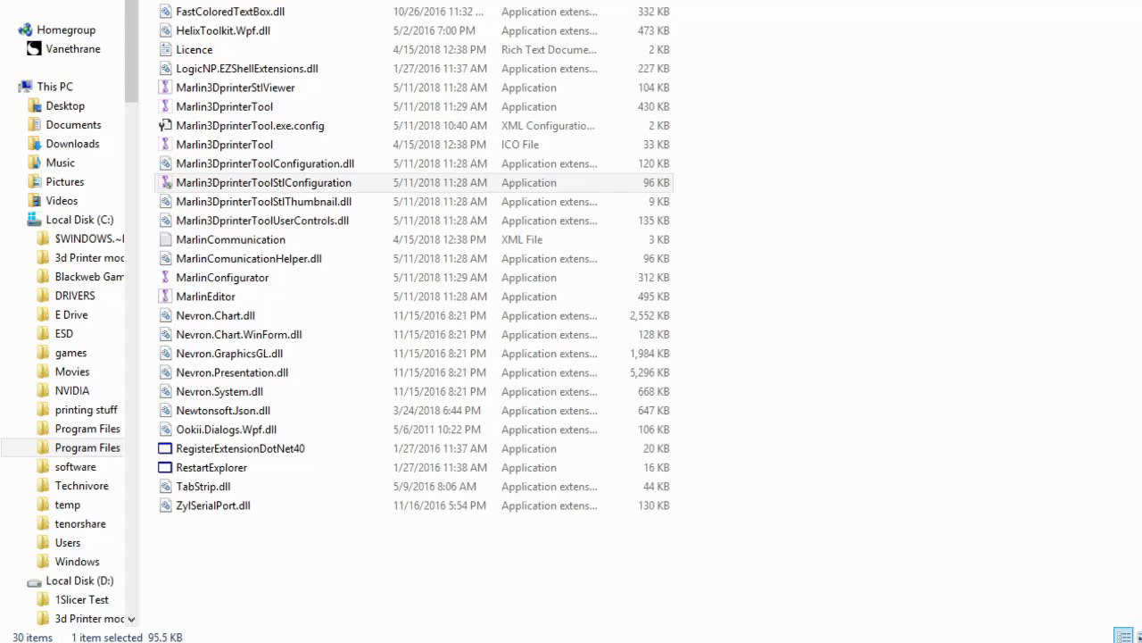
# Step: Launch the Marlin3DprinterToolStlConfiguration application
pyautogui.doubleClick(264, 182)
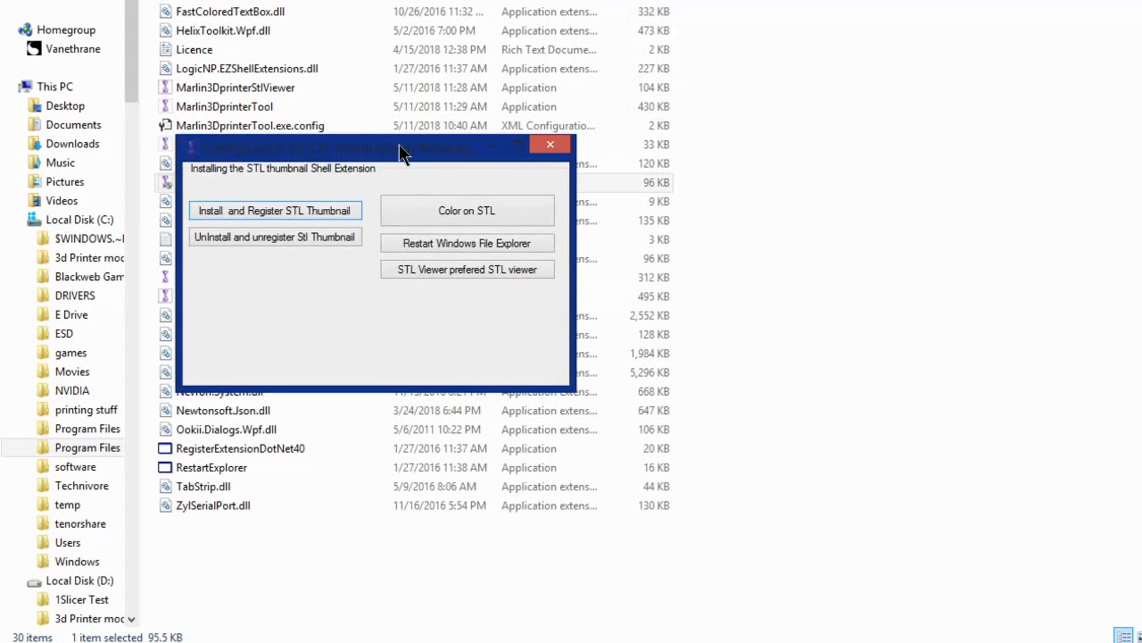
pyautogui.moveTo(241, 184)
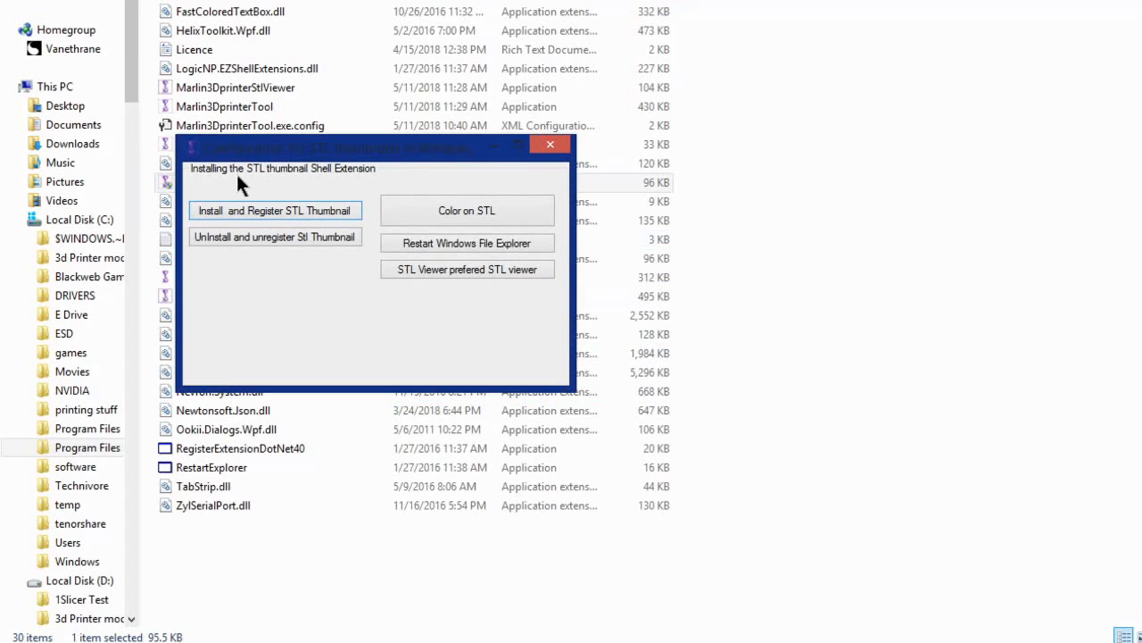
pyautogui.moveTo(295, 639)
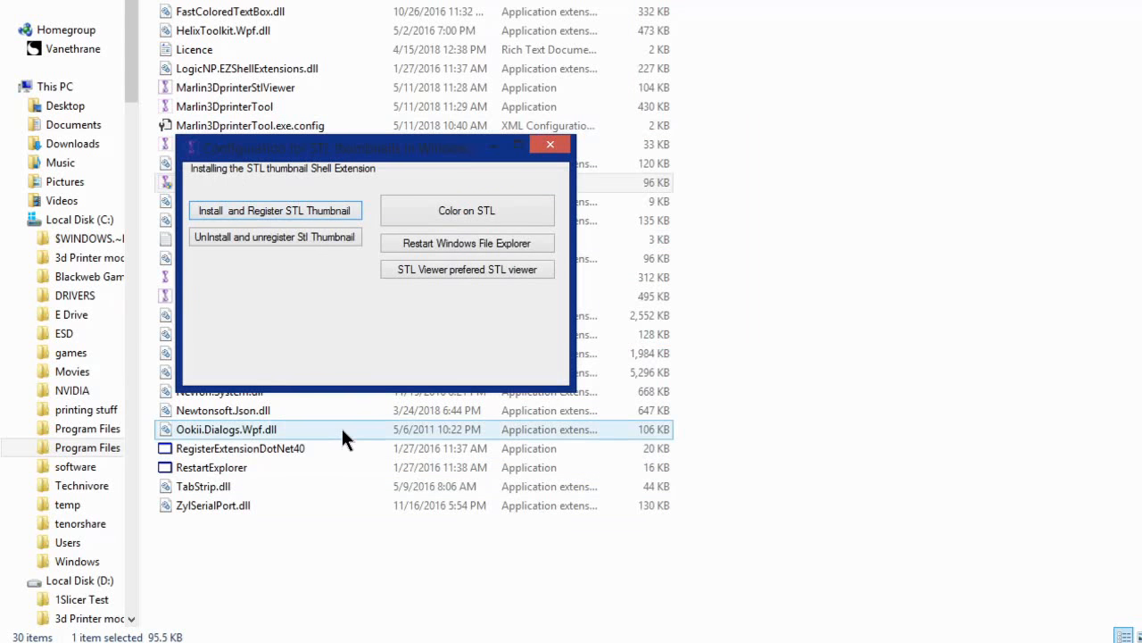
pyautogui.moveTo(350, 442)
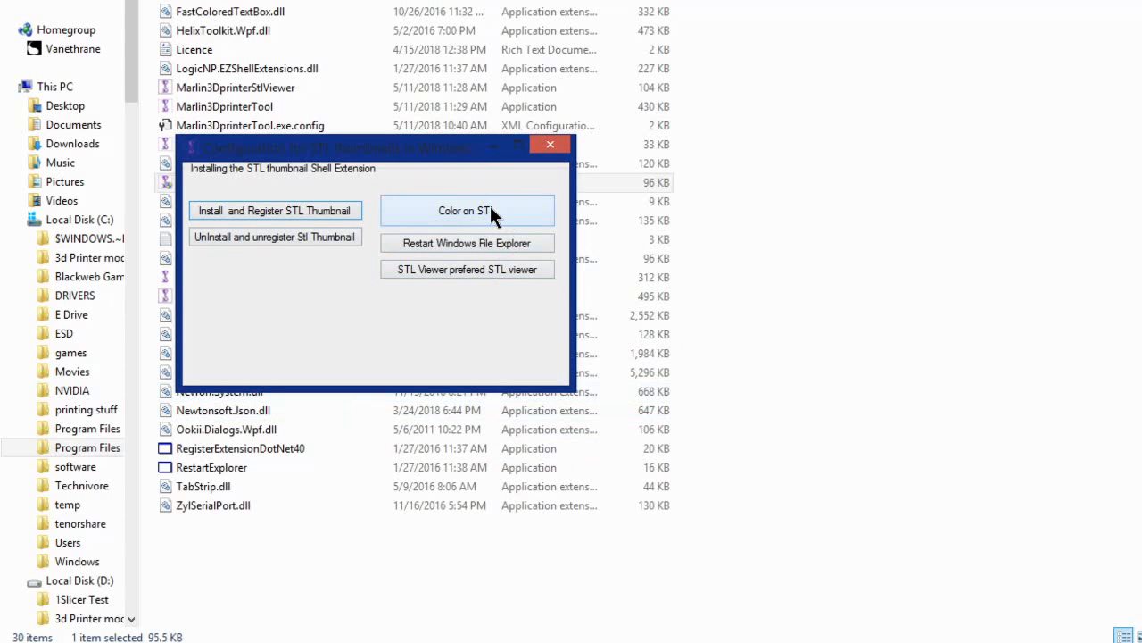
# Step: Choose a purple swatch as the 'Color on STL' thumbnail colour
pyautogui.click(467, 210)
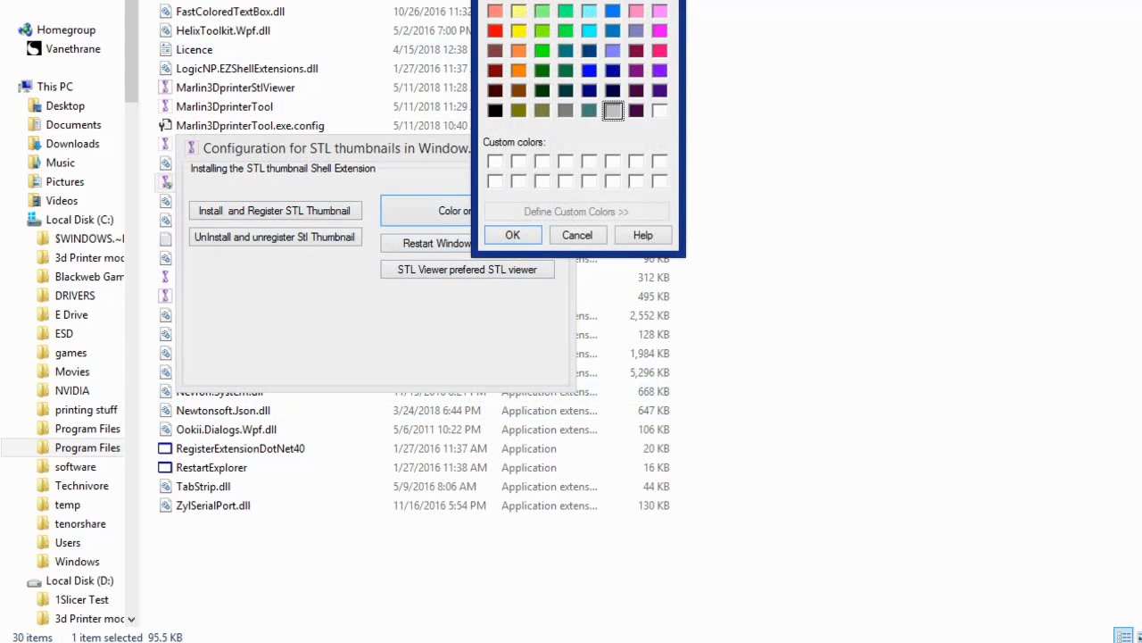
pyautogui.moveTo(534, 114)
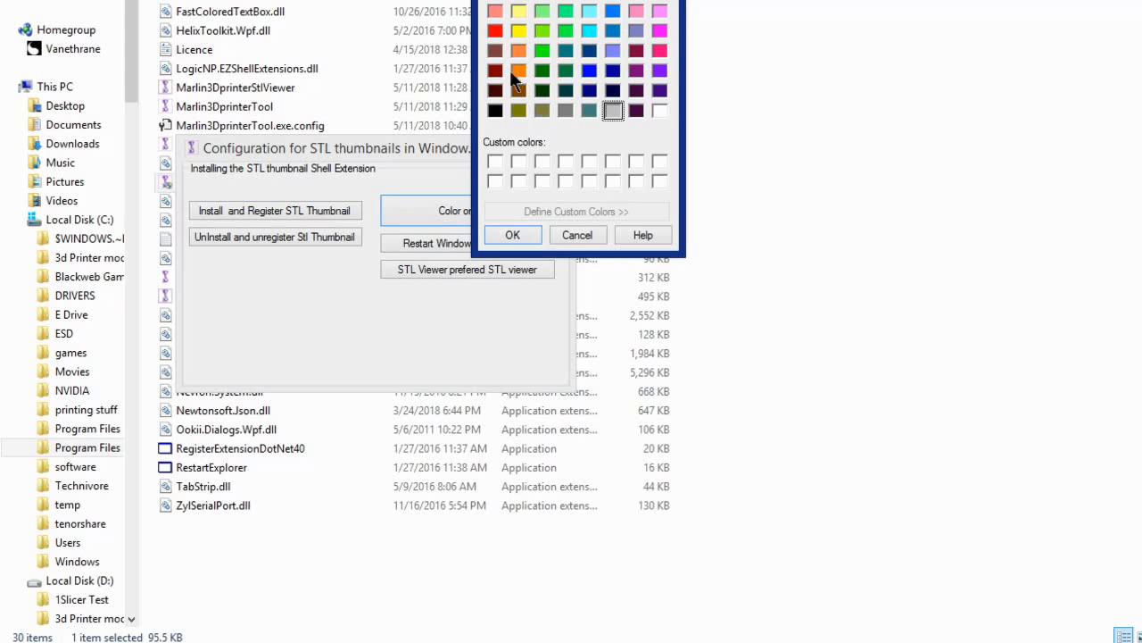
pyautogui.moveTo(661, 73)
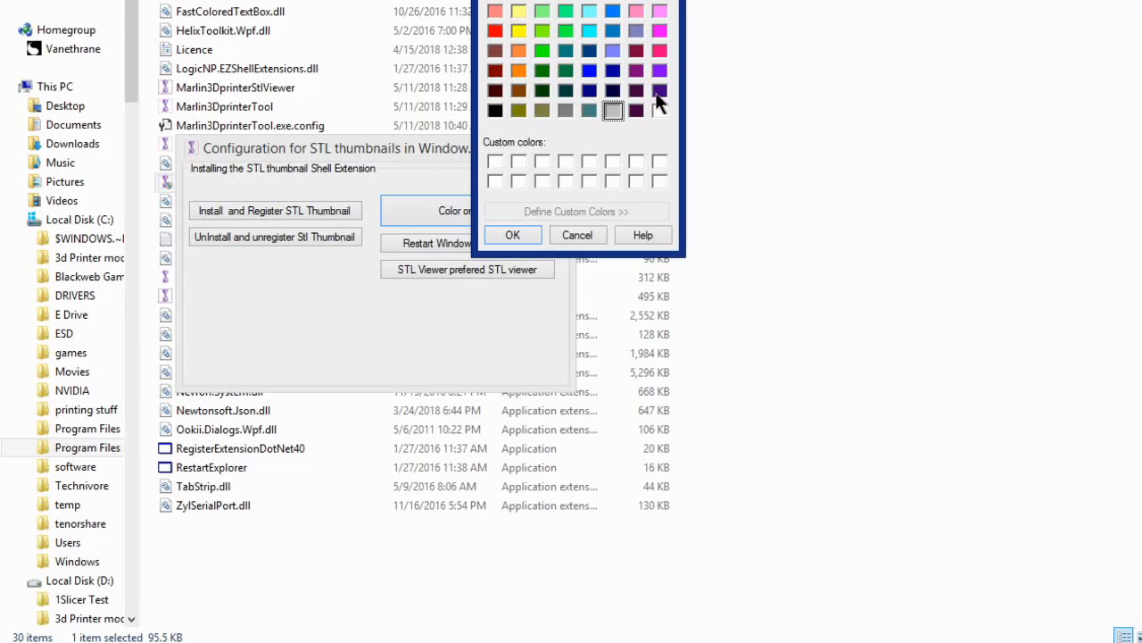
pyautogui.click(654, 72)
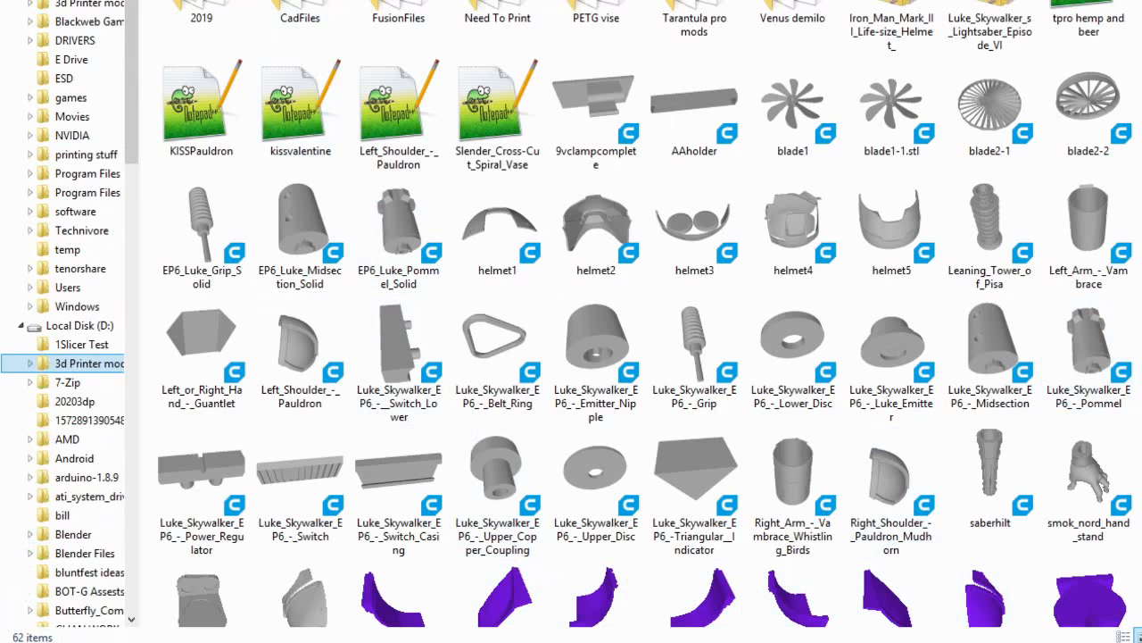
# Step: Scroll the lightsaber and helmet folder to check which thumbnails turned purple
pyautogui.scroll(-3)
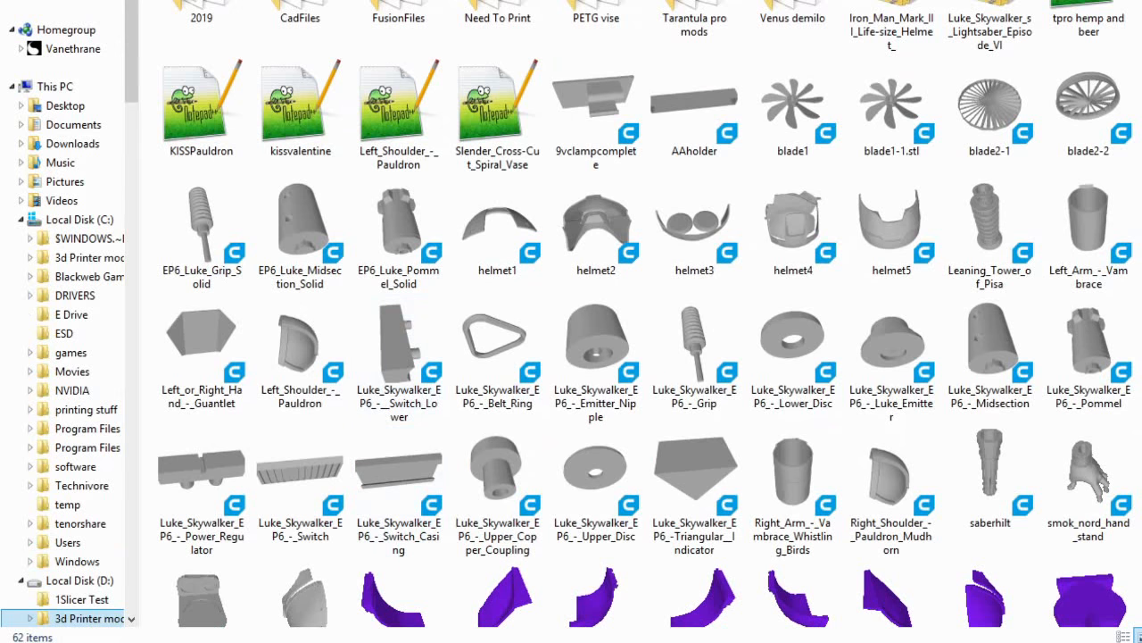
pyautogui.moveTo(603, 339)
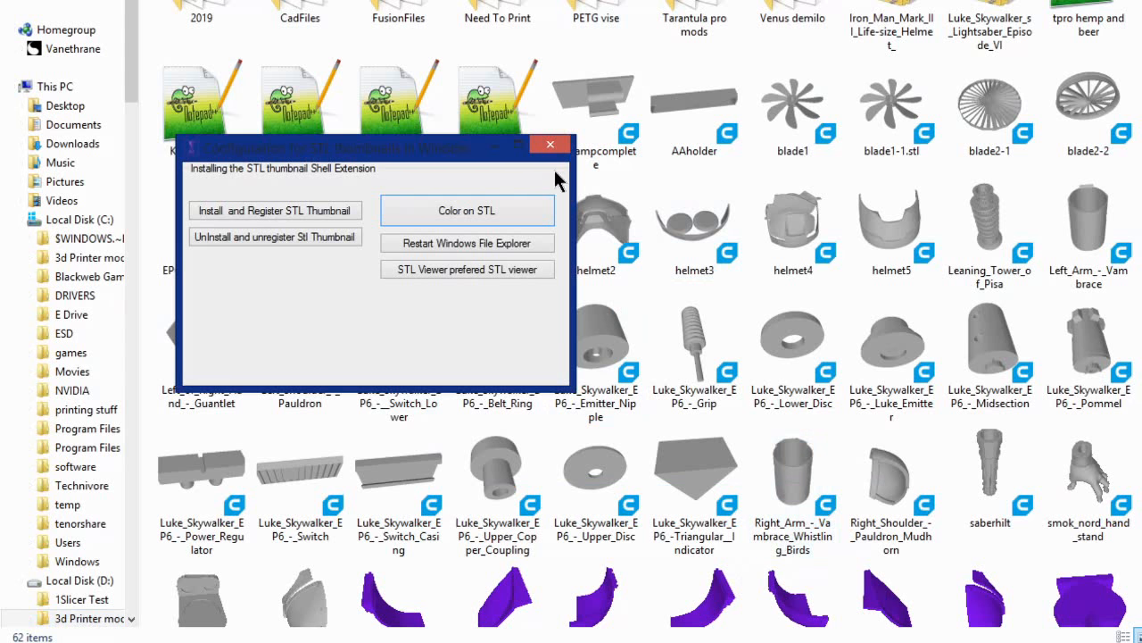
# Step: Pick a blue swatch as the 'Color on STL' thumbnail colour and confirm with OK
pyautogui.click(550, 143)
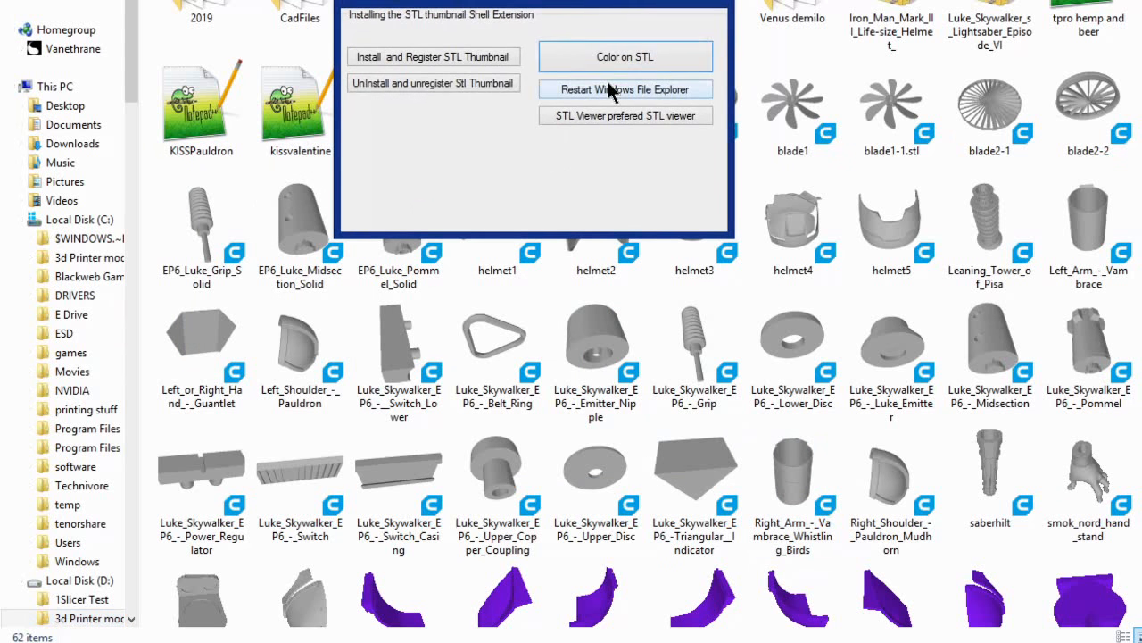
pyautogui.click(624, 55)
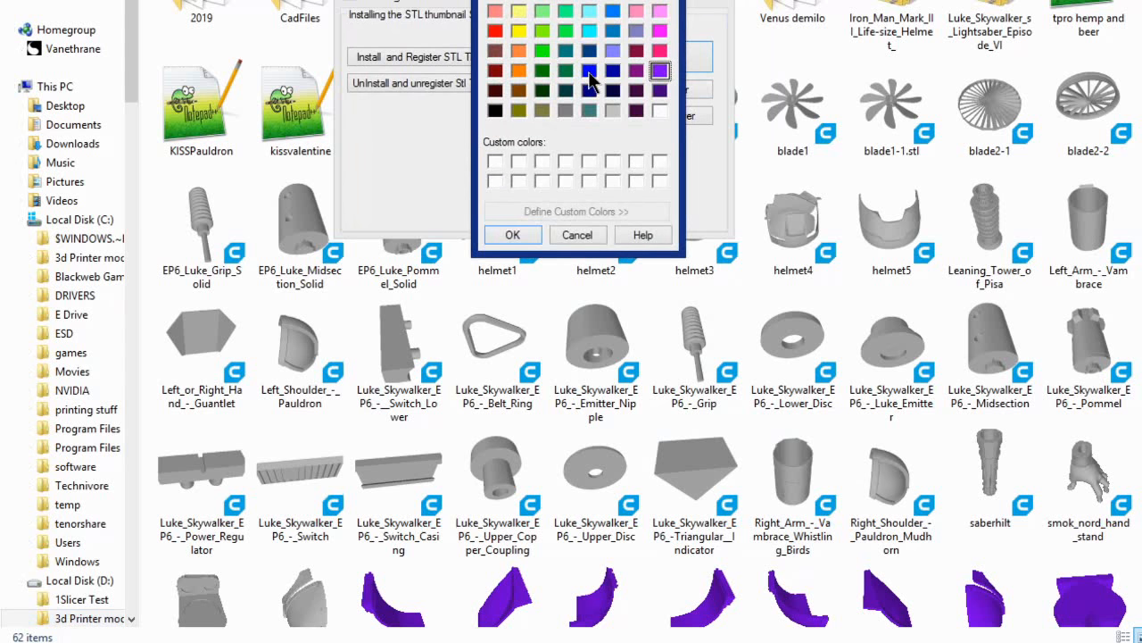
pyautogui.click(589, 72)
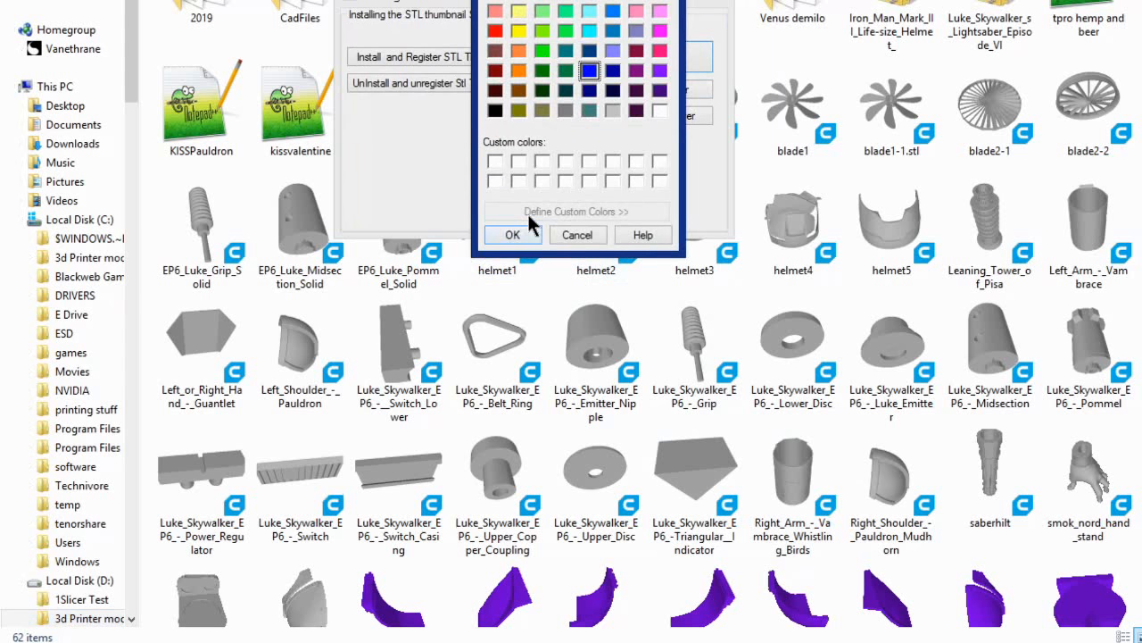
pyautogui.click(514, 234)
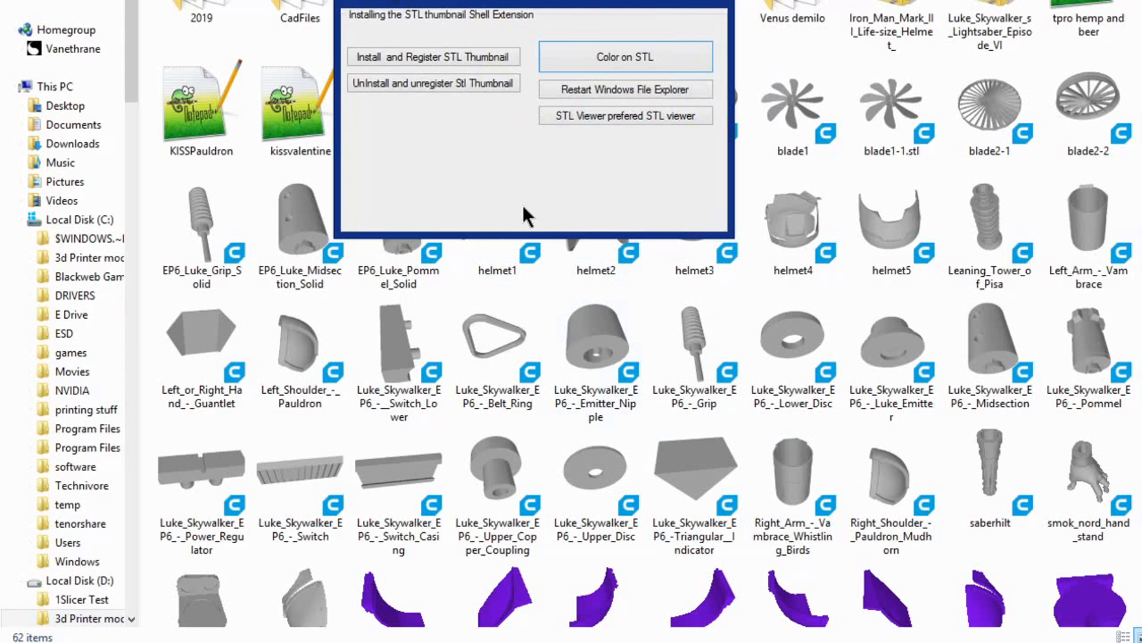
pyautogui.moveTo(555, 55)
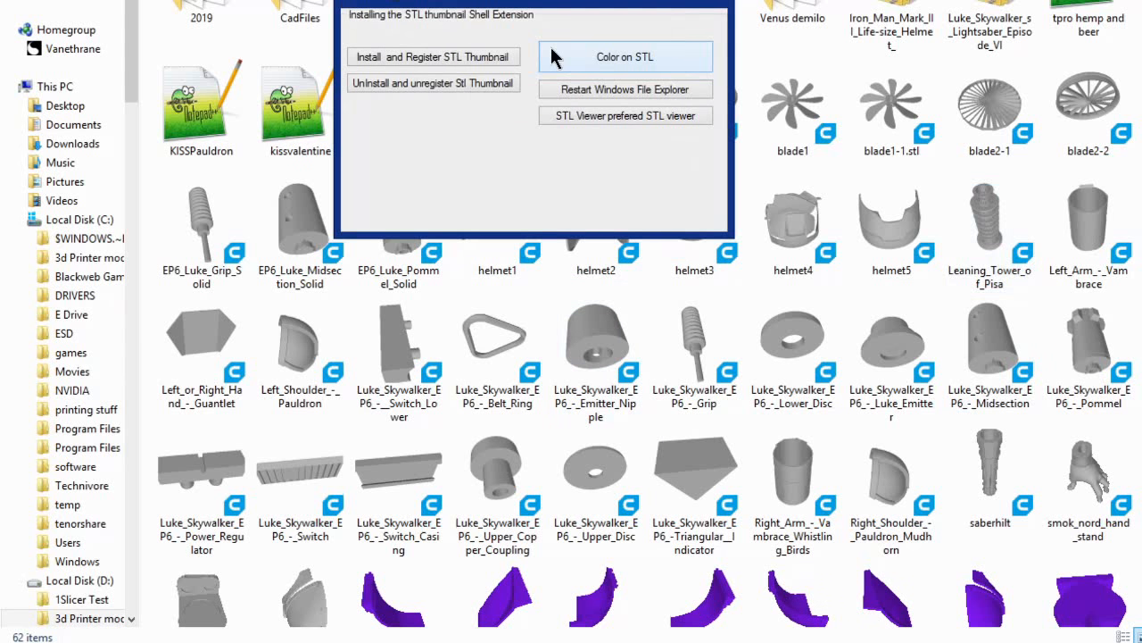
pyautogui.moveTo(711, 4)
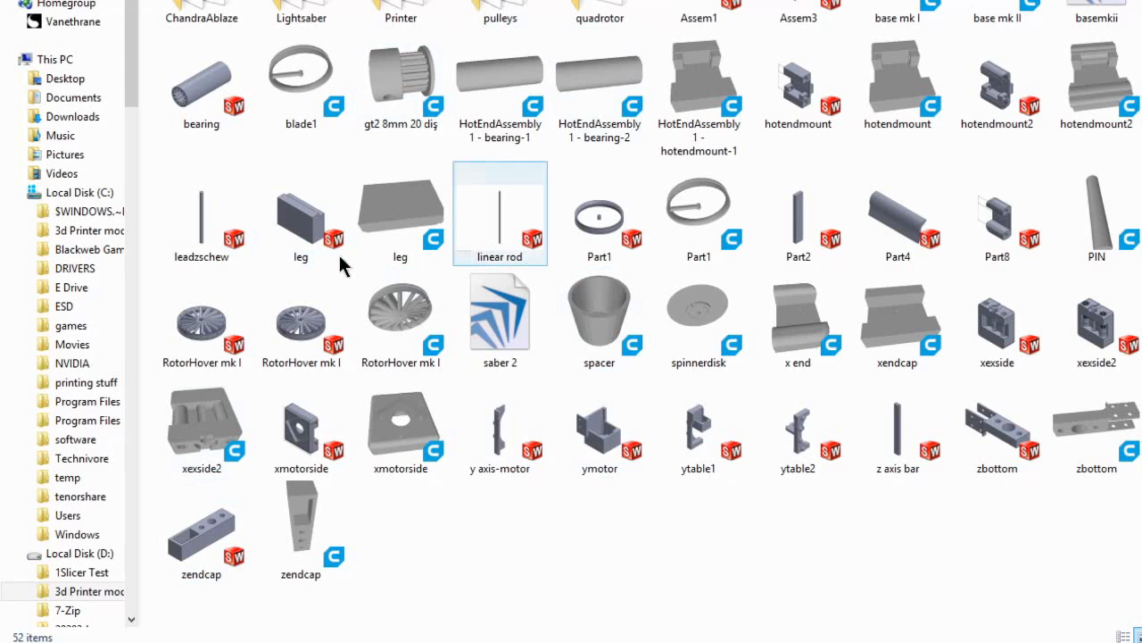
# Step: Check the hotendmount and Part2 thumbnails, then close File Explorer to the desktop
pyautogui.click(800, 86)
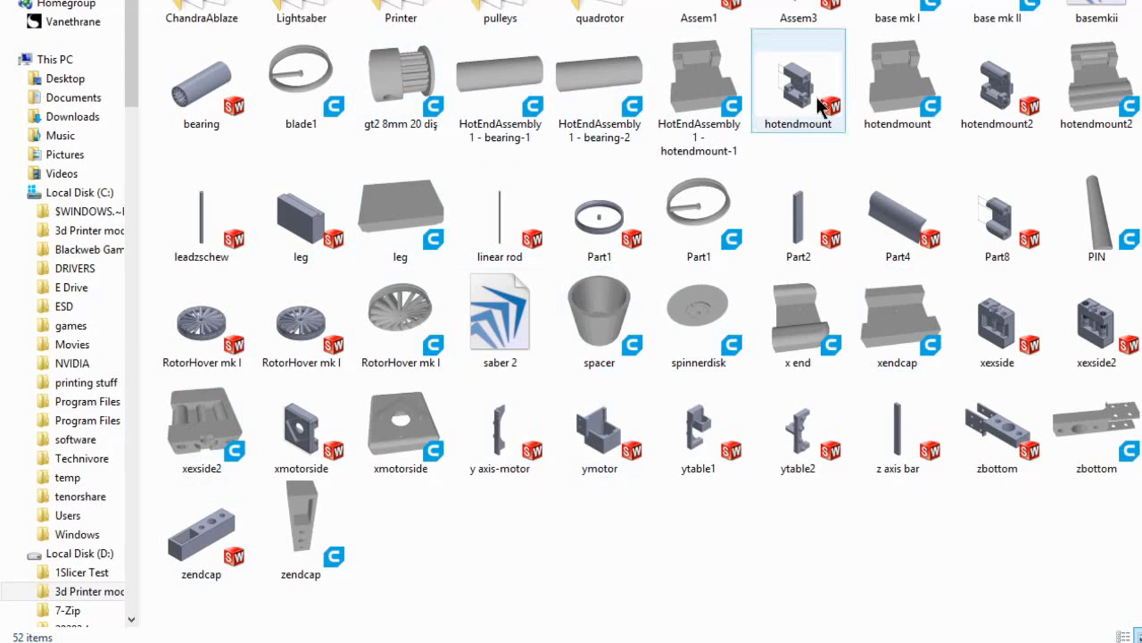
pyautogui.click(800, 215)
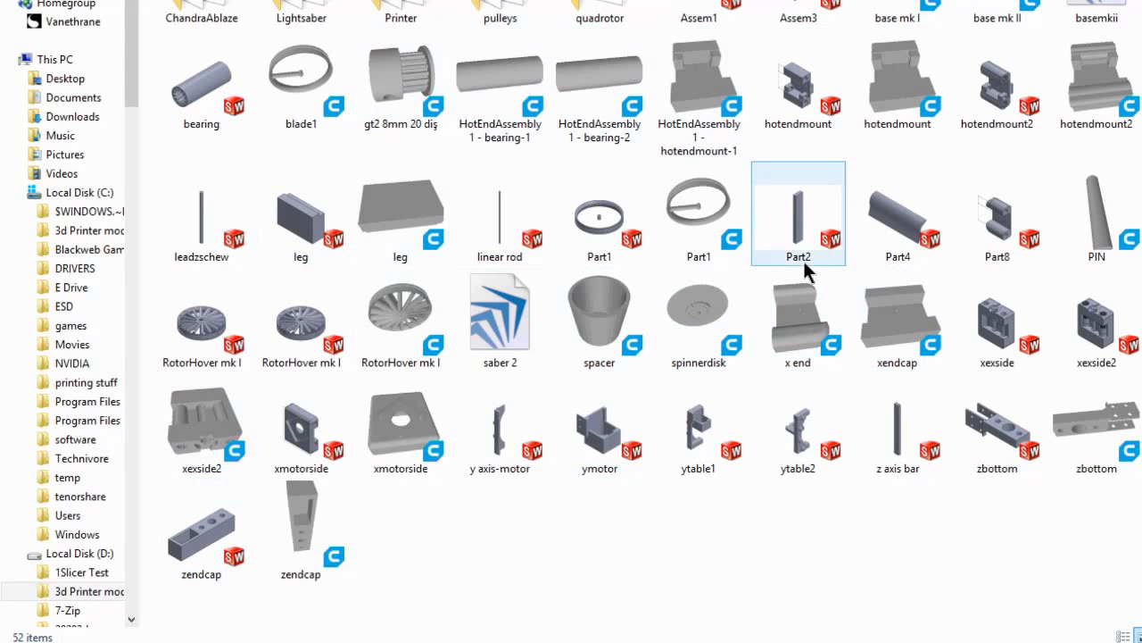
pyautogui.click(499, 429)
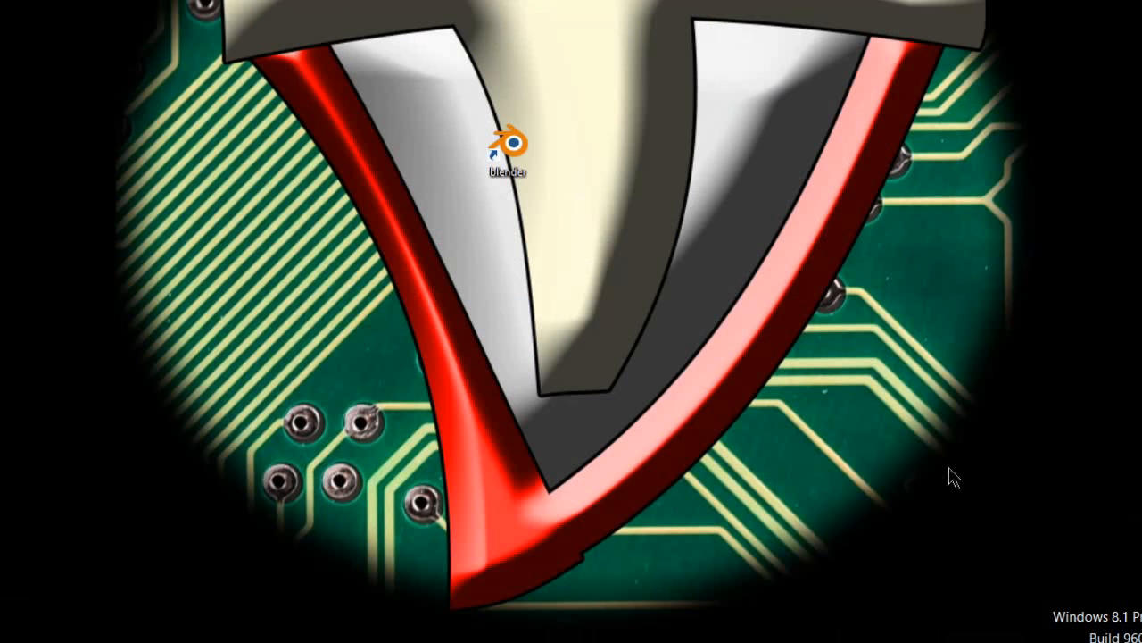
pyautogui.moveTo(545, 79)
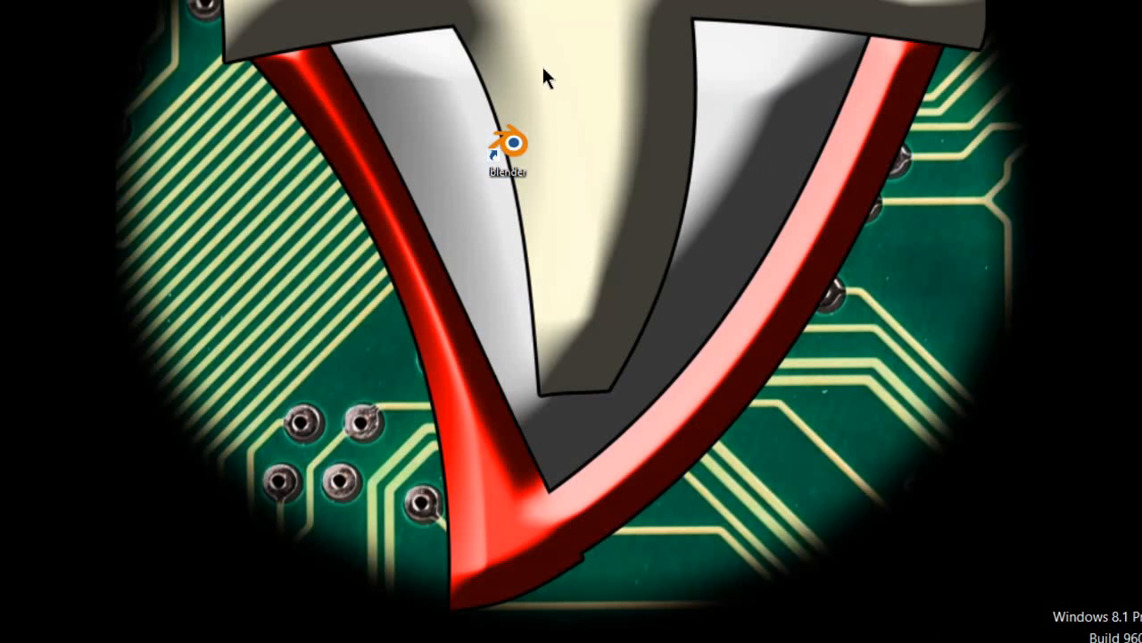